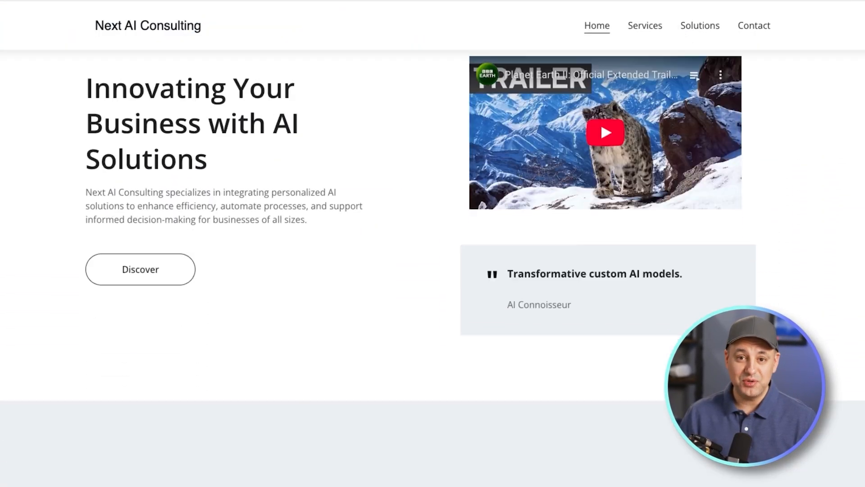
- Scroll through the Next AI Consulting home page, then browse its Services page
scroll("down", 3)
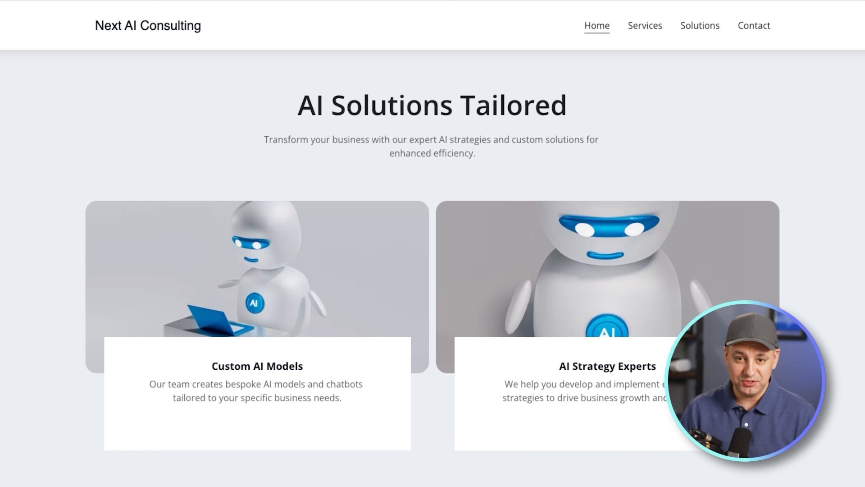
scroll("down", 3)
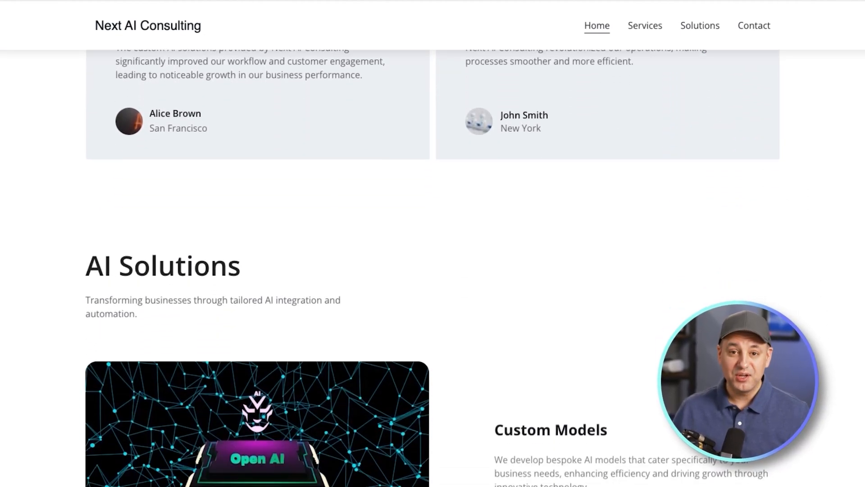
scroll("down", 3)
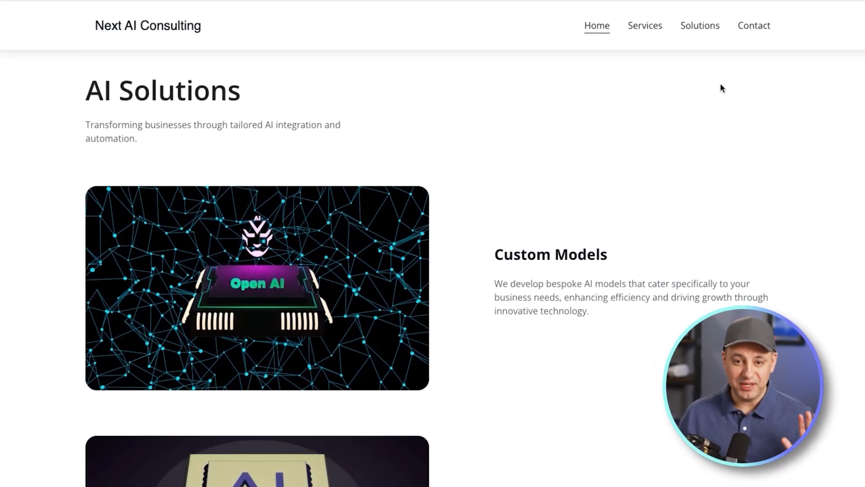
left_click(645, 25)
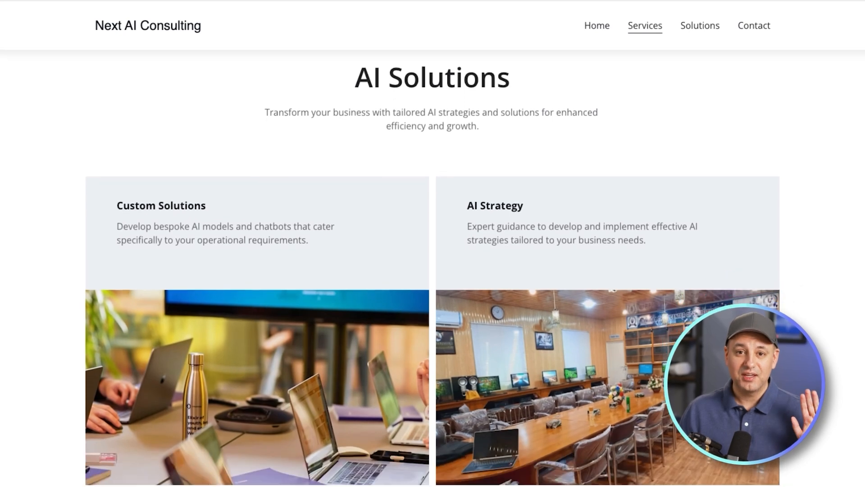
scroll("down", 3)
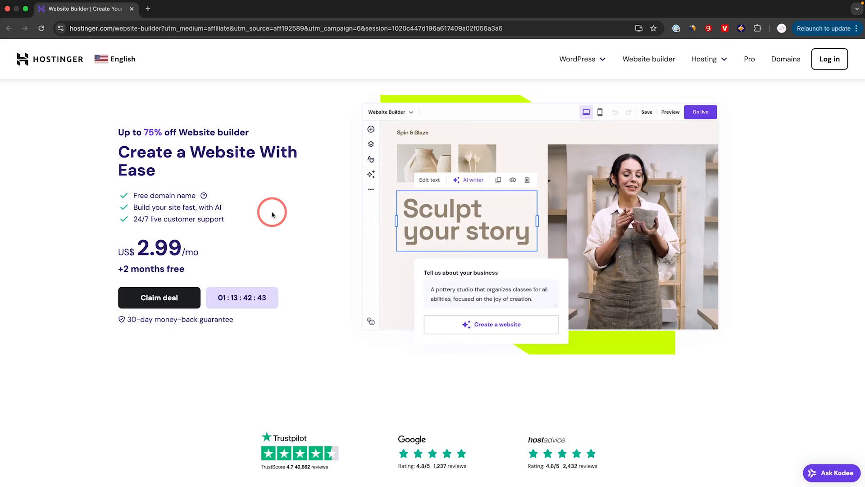
mouse_move(138, 199)
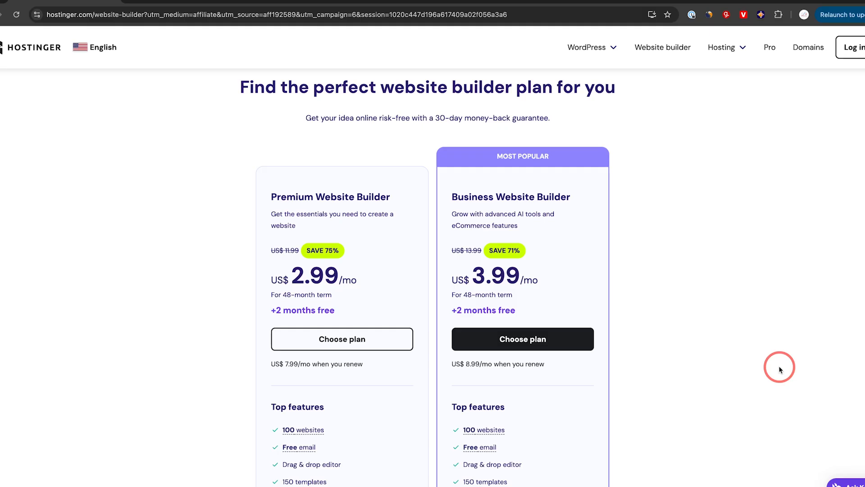
mouse_move(577, 345)
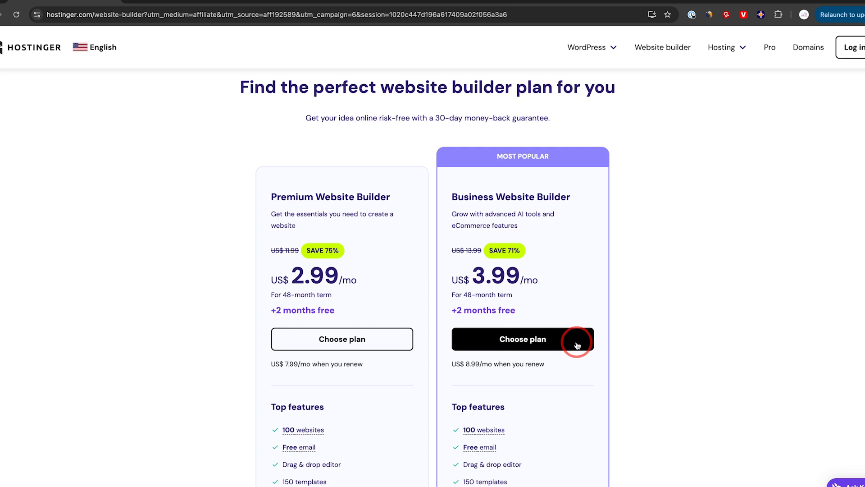
- Scroll through the Top features, AI tools and eCommerce plan comparison lists
scroll("down", 3)
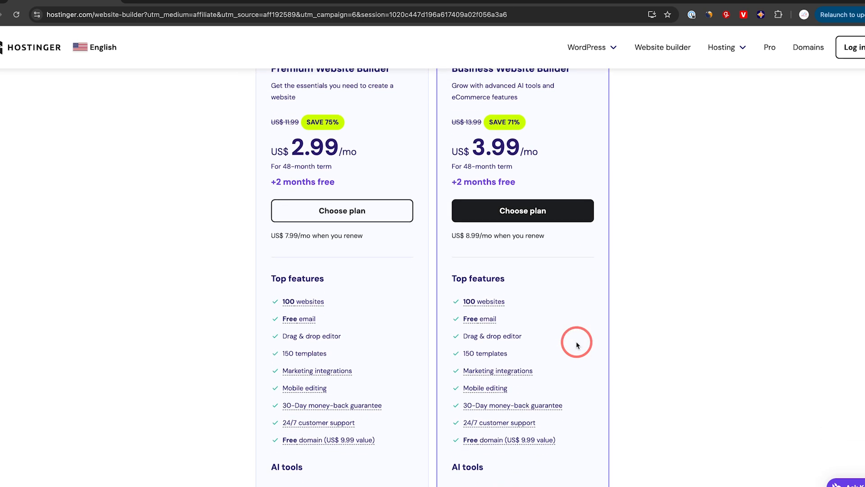
scroll("down", 3)
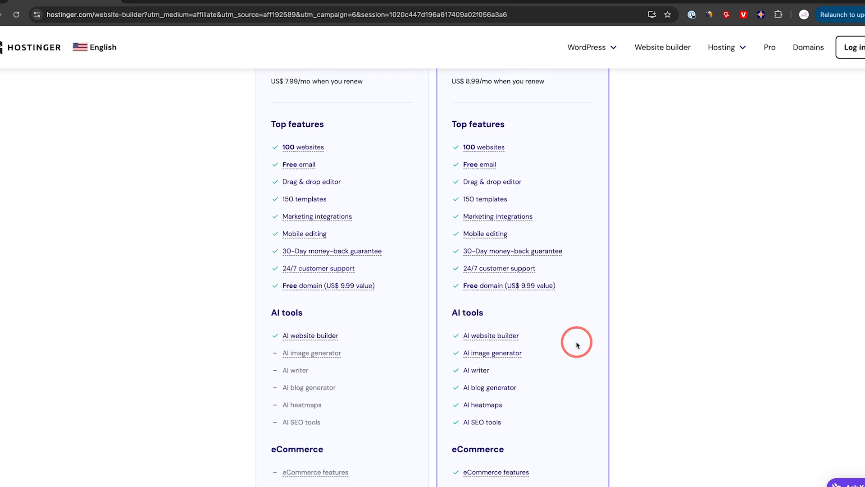
scroll("down", 3)
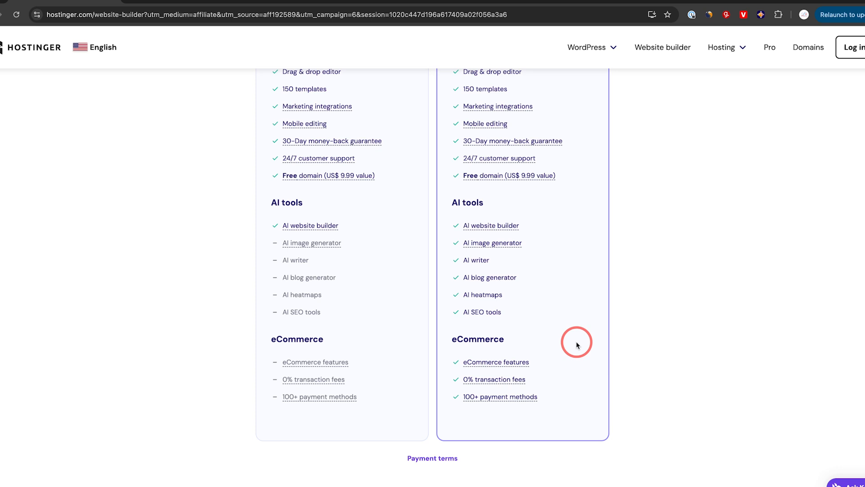
mouse_move(634, 348)
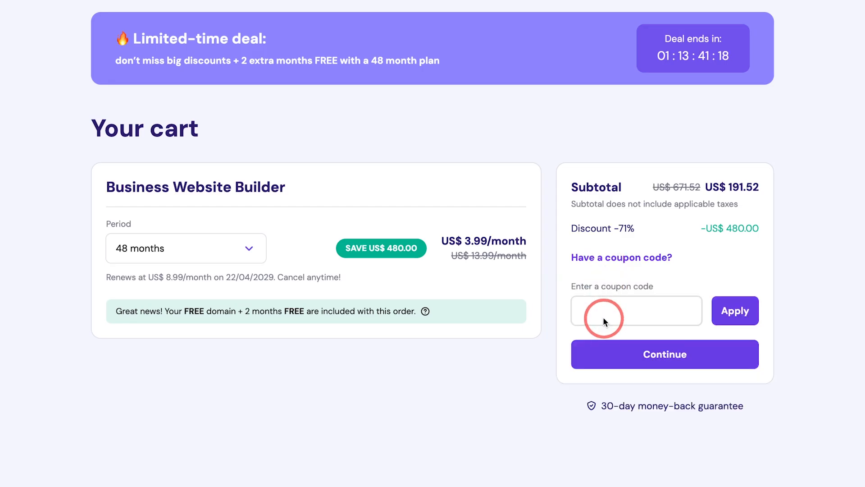
- Apply coupon HOWFINITY for 10% off, bringing the Business cart to US$172.37
type("HOW")
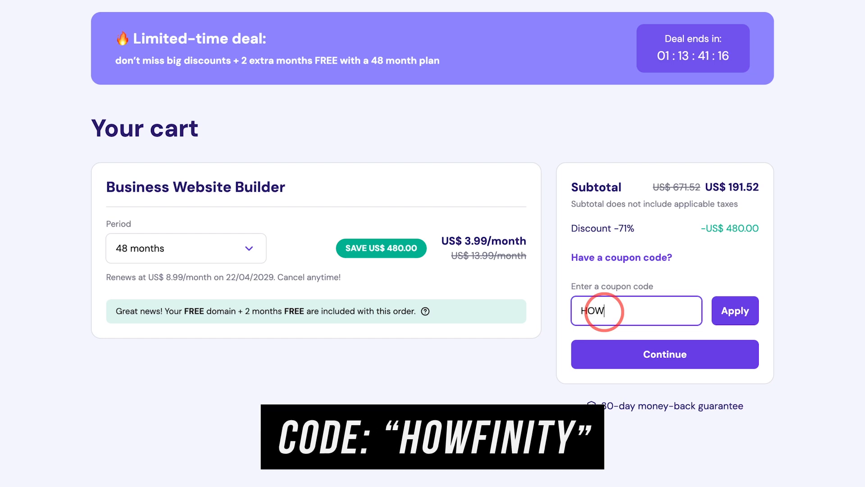
type("FINITY")
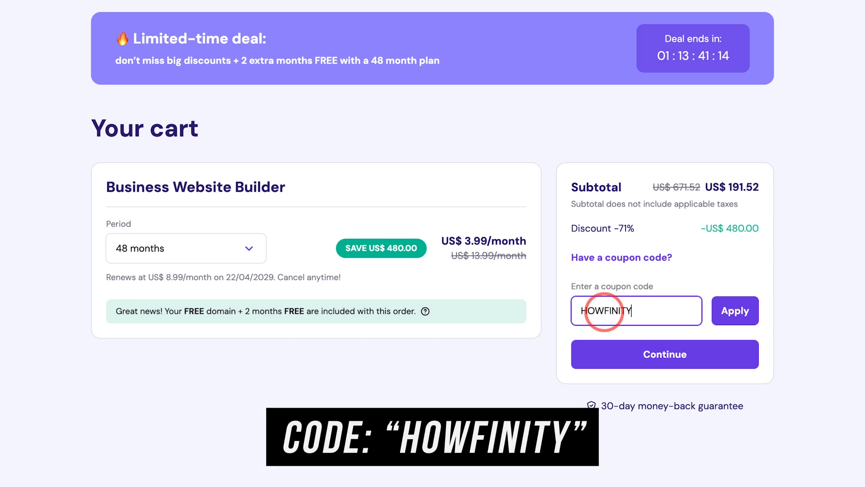
left_click(735, 310)
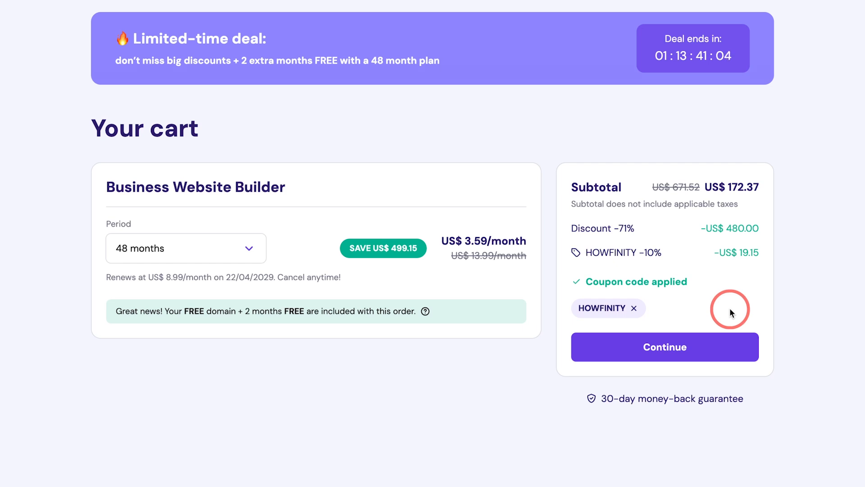
left_click(665, 346)
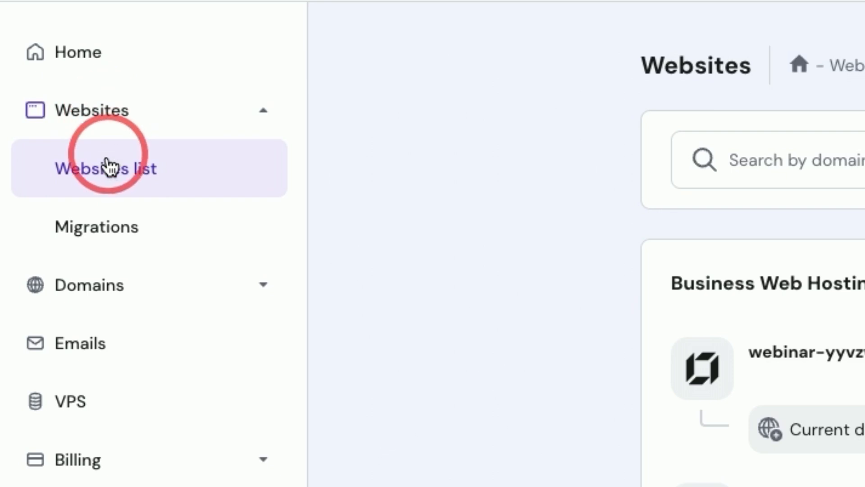
- From the hPanel Websites list, add a website built with Hostinger Website Builder
left_click(672, 187)
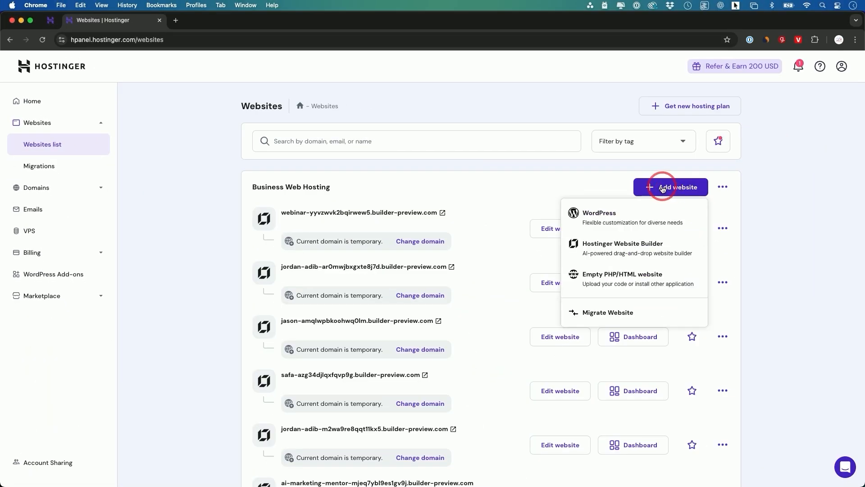
mouse_move(465, 268)
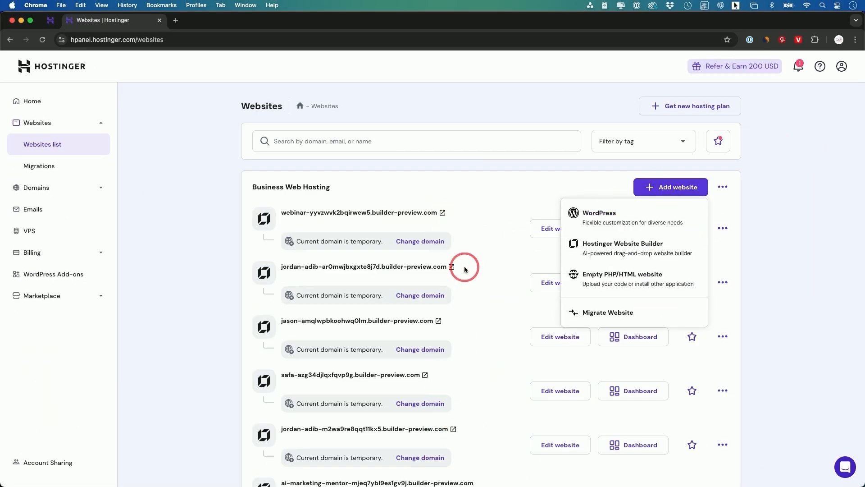
mouse_move(602, 292)
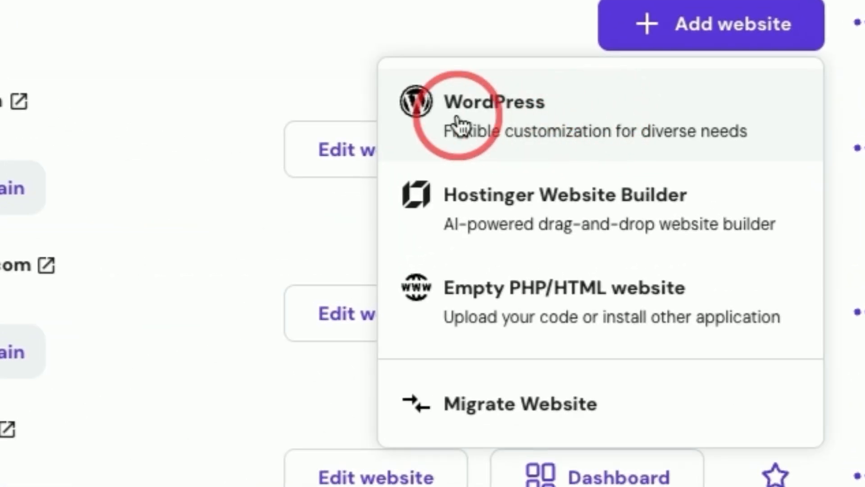
mouse_move(486, 213)
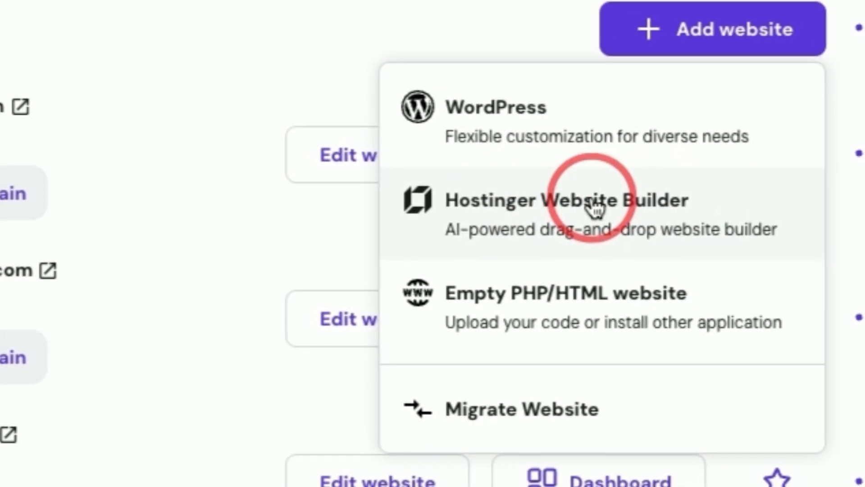
mouse_move(551, 298)
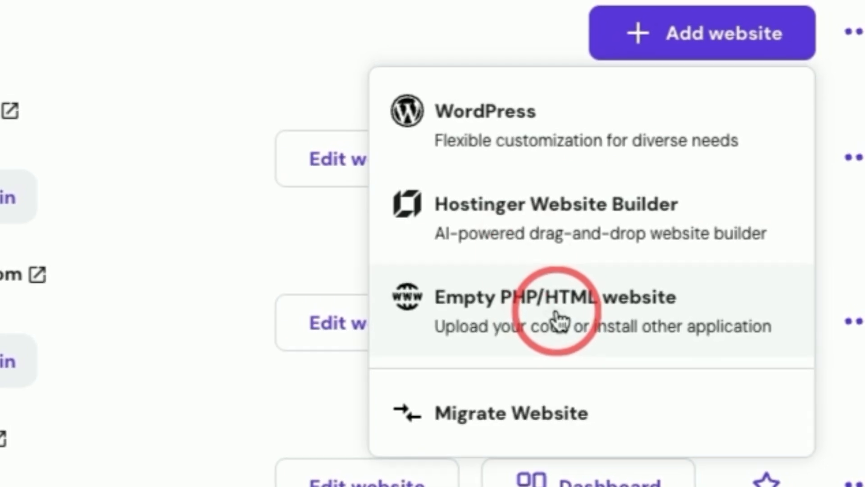
mouse_move(573, 212)
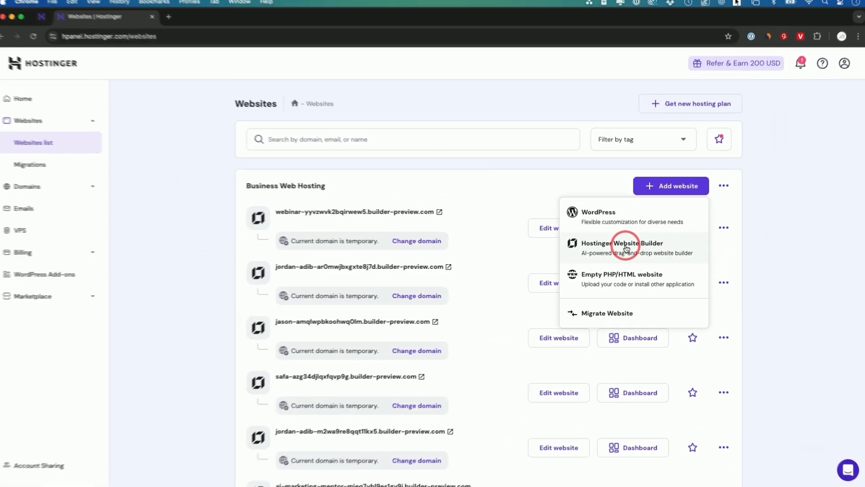
left_click(621, 243)
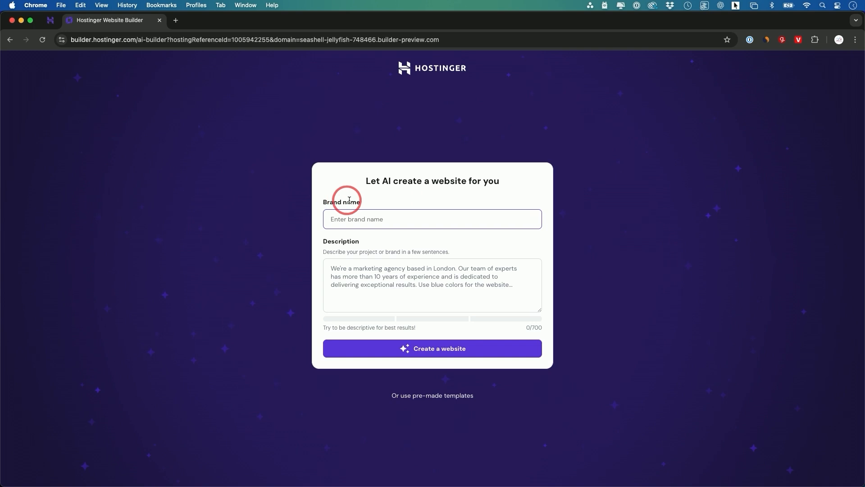
mouse_move(372, 268)
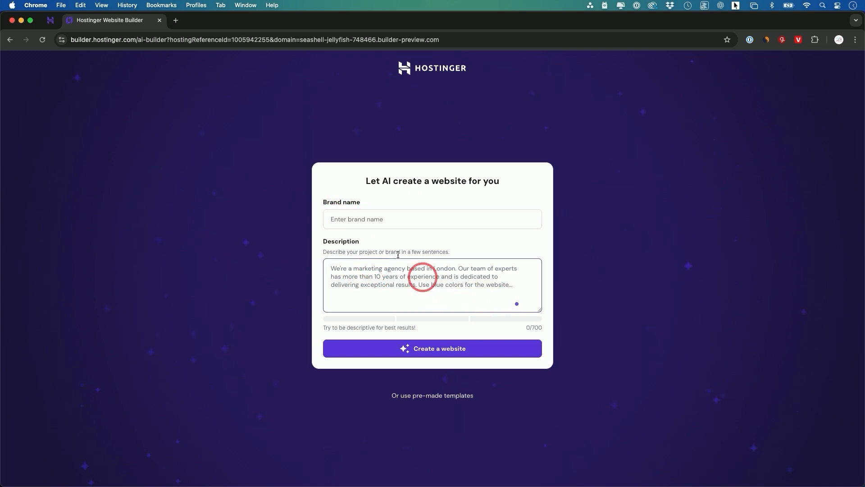
- Enter brand name 'Next AI Consulting' and a description of its AI consulting services
type("Next AI Consulting")
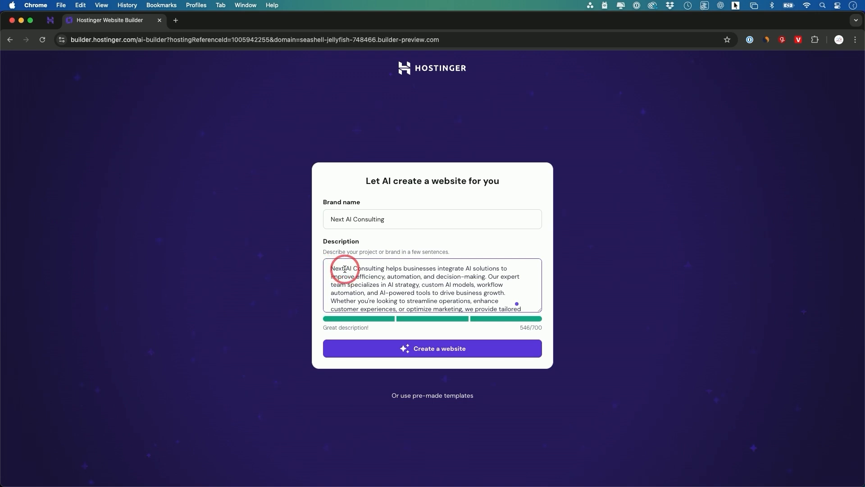
mouse_move(425, 271)
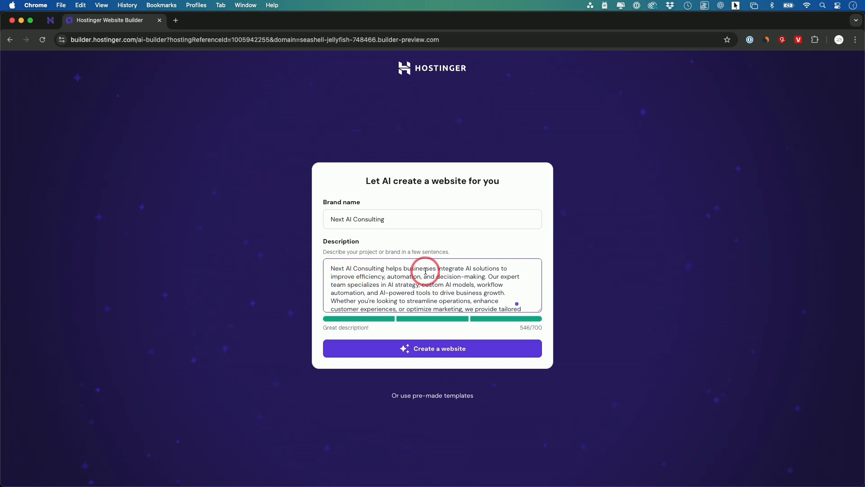
mouse_move(393, 283)
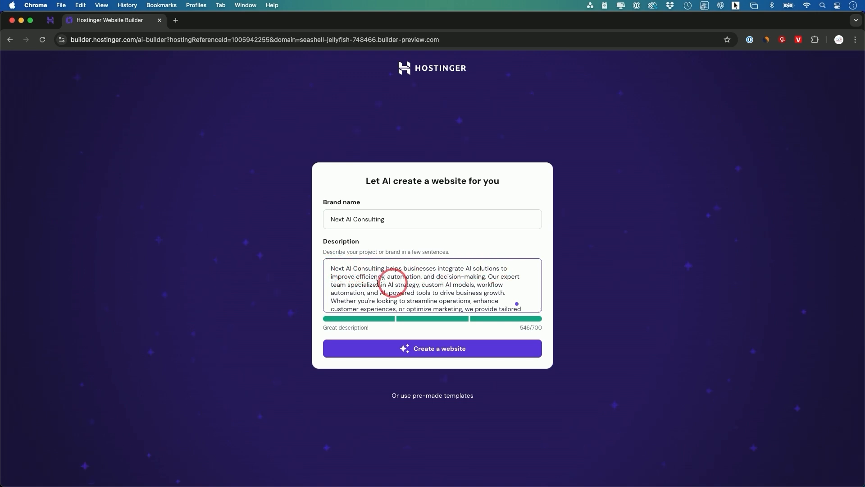
scroll("down", 3)
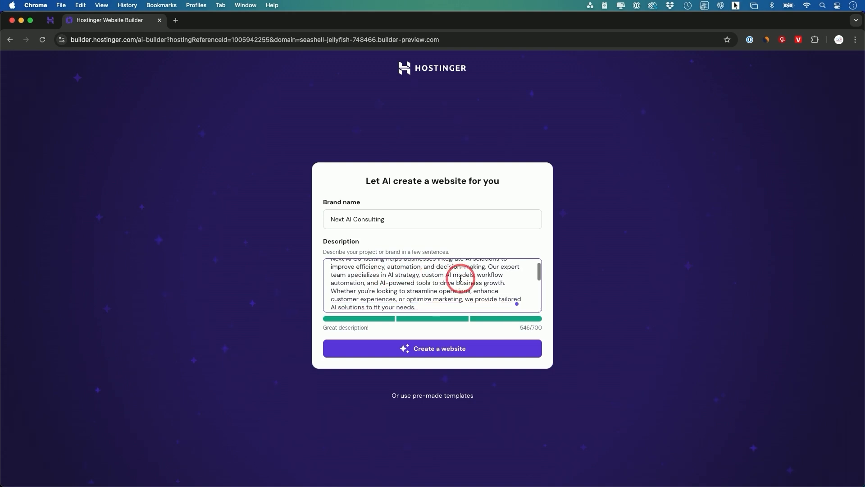
scroll("down", 3)
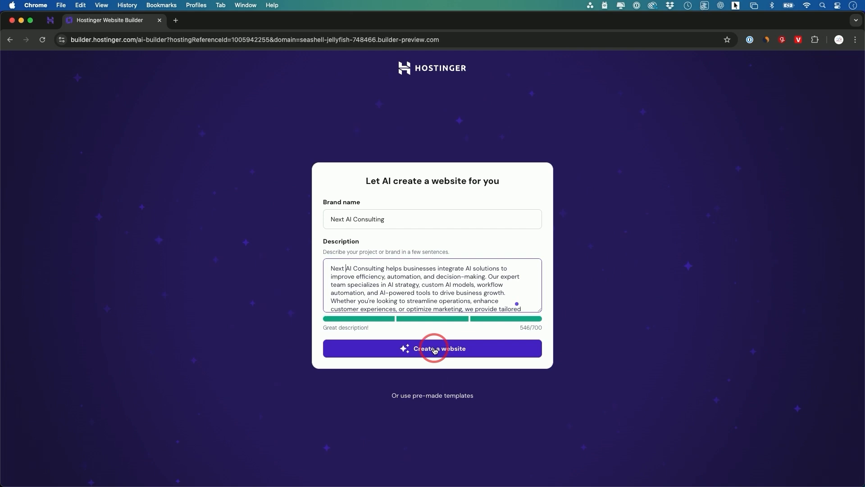
- Create the AI-generated site, apply the blue colour palette, and continue into the editor
left_click(432, 349)
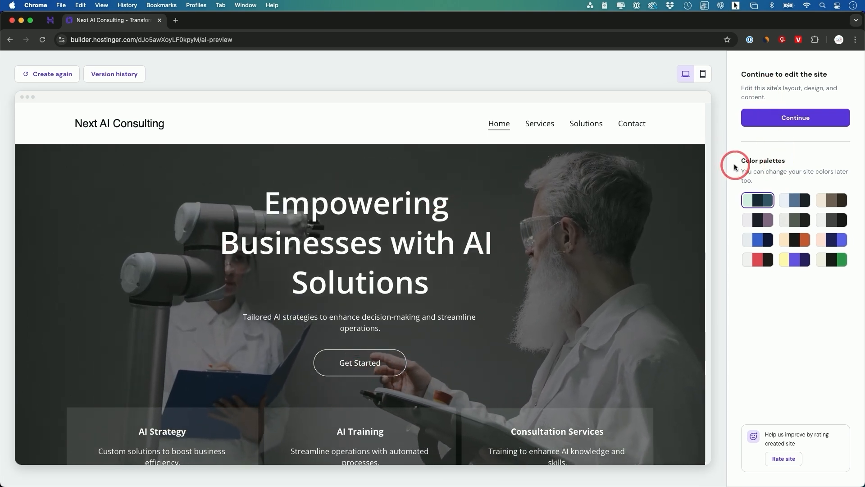
left_click(757, 239)
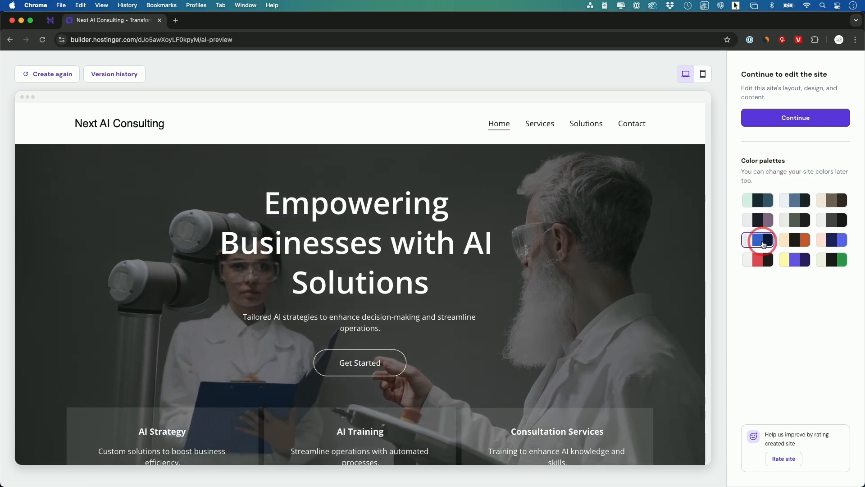
left_click(806, 239)
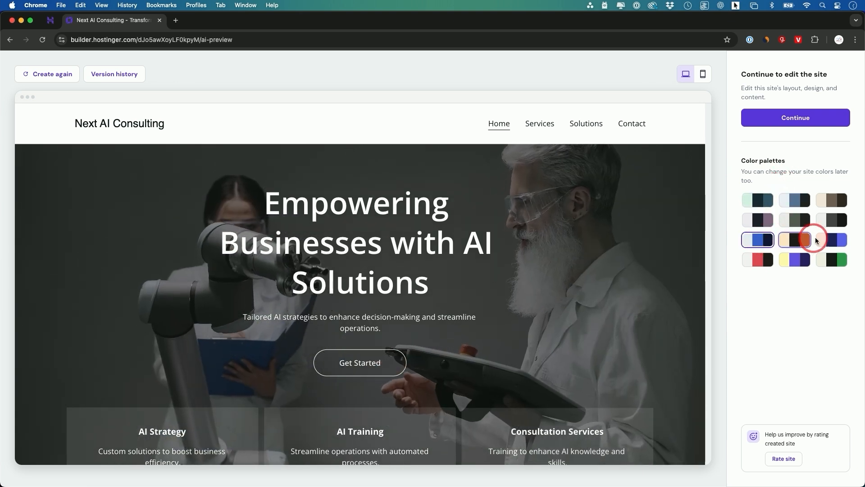
left_click(757, 239)
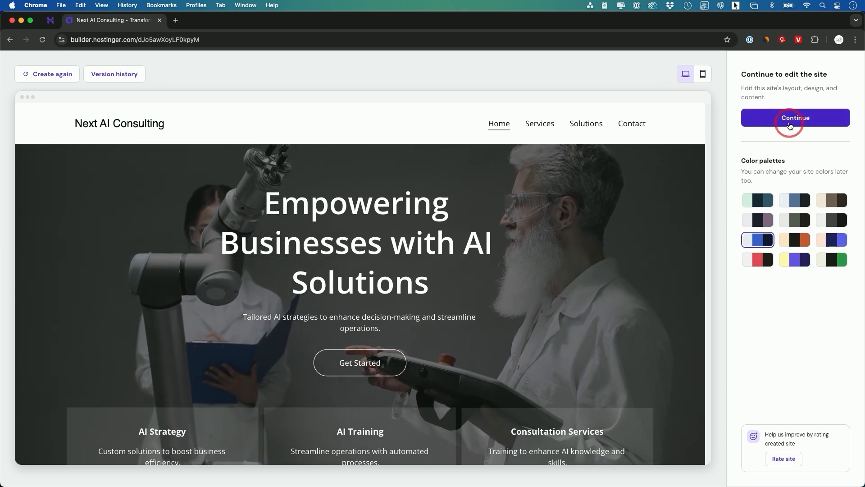
left_click(794, 117)
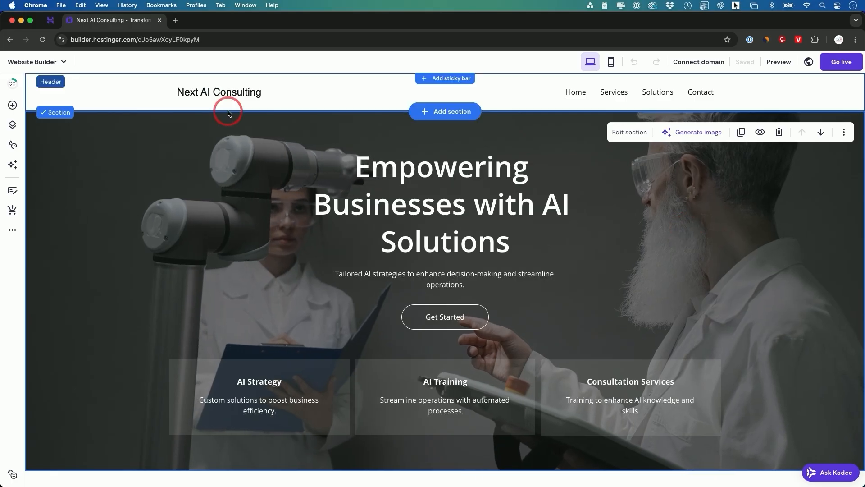
left_click(218, 92)
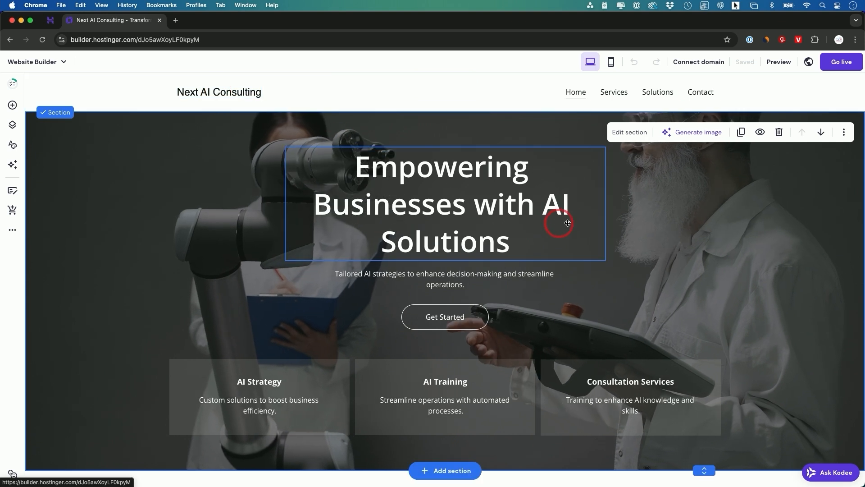
left_click(445, 279)
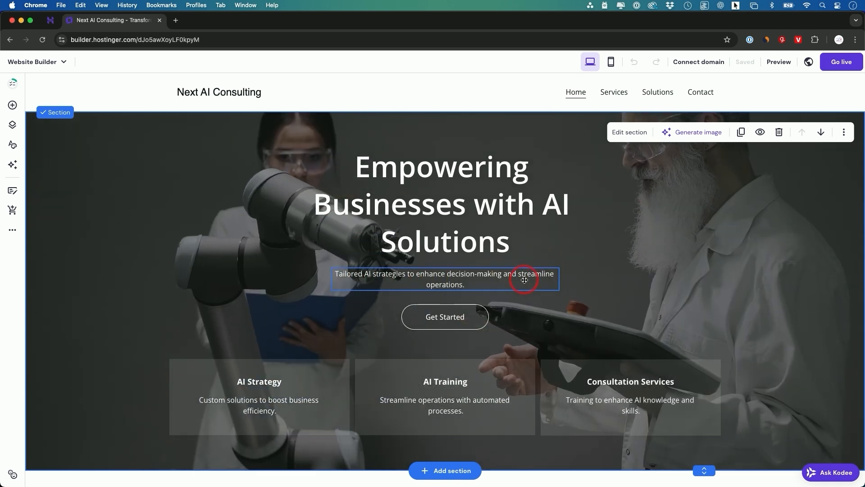
scroll("down", 3)
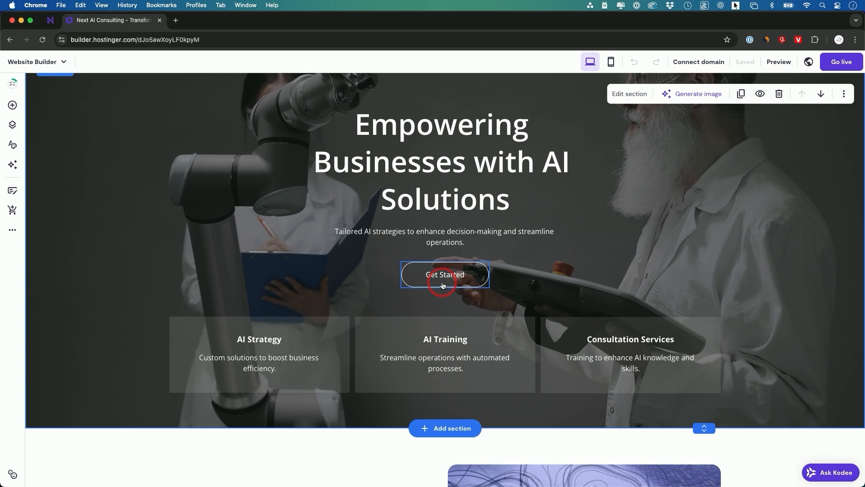
scroll("down", 3)
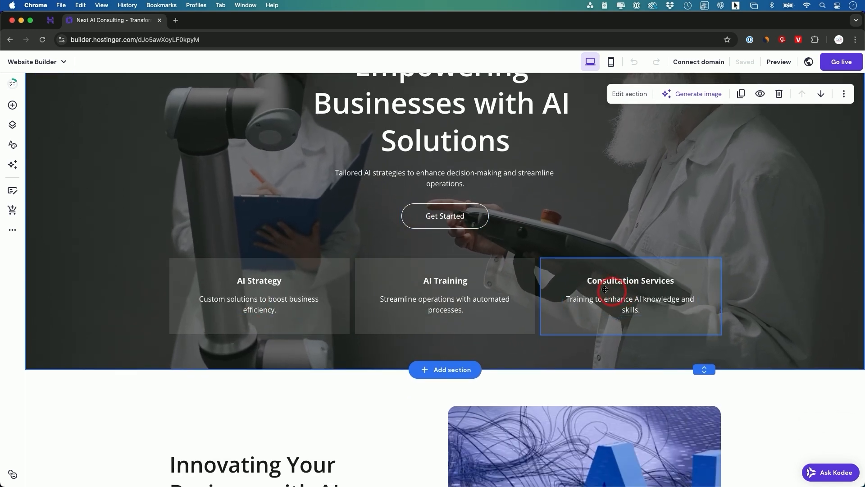
scroll("down", 3)
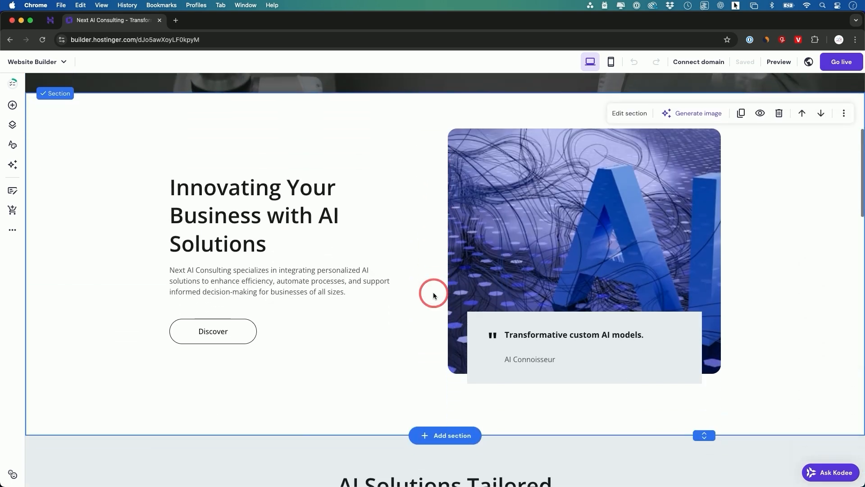
scroll("down", 3)
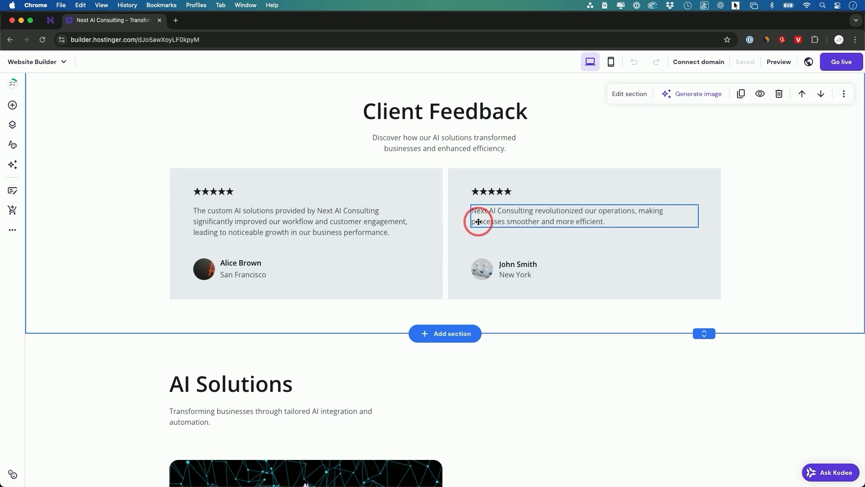
scroll("down", 3)
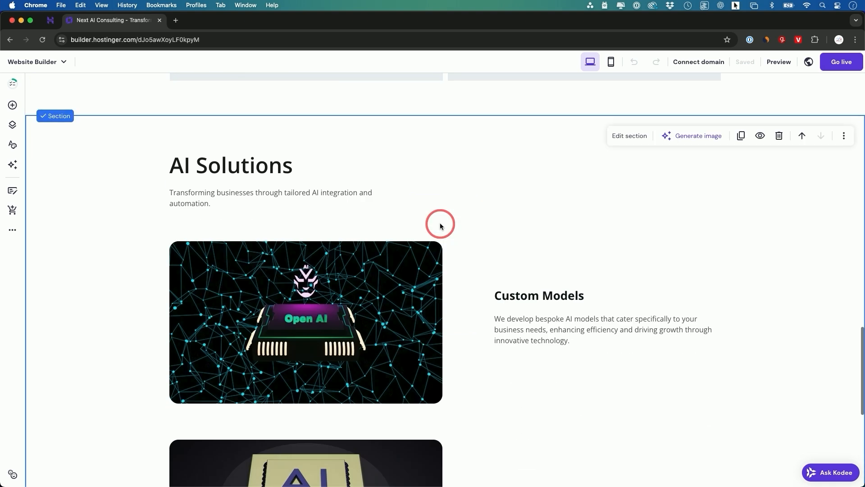
scroll("down", 3)
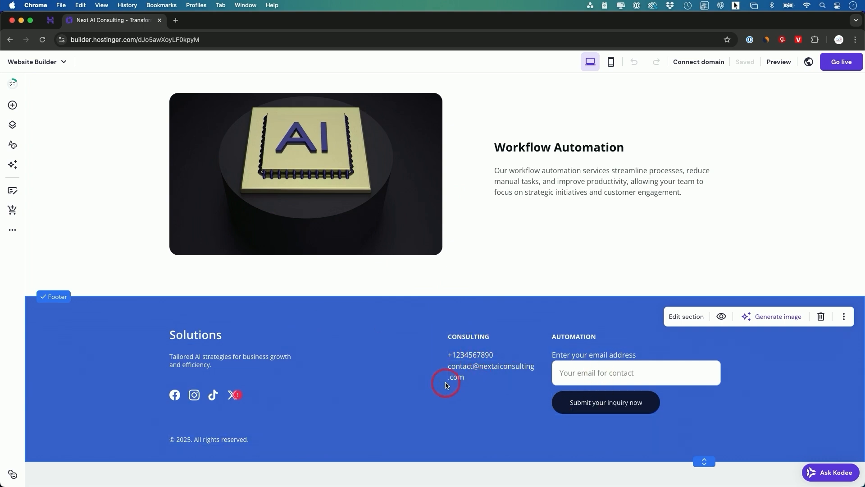
scroll("up", 3)
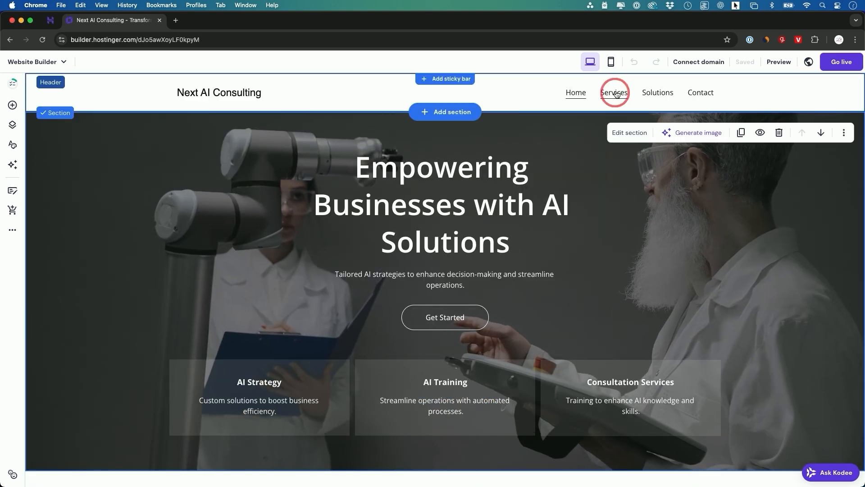
left_click(613, 92)
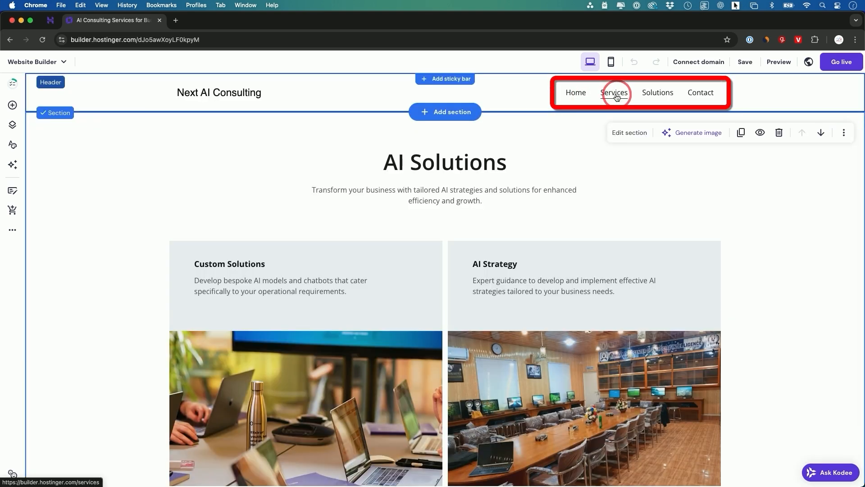
scroll("down", 3)
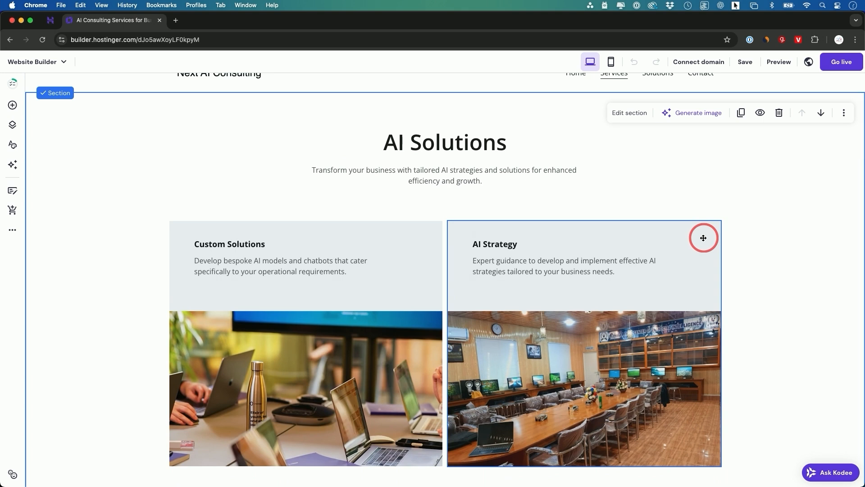
scroll("down", 3)
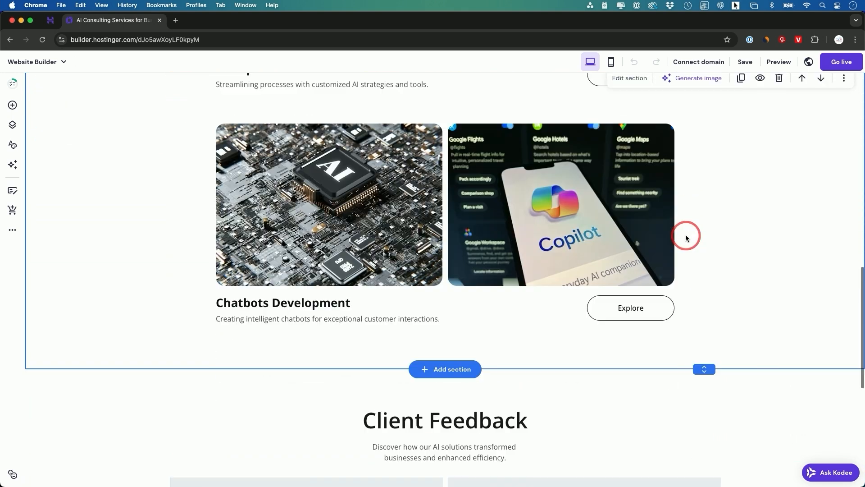
scroll("up", 3)
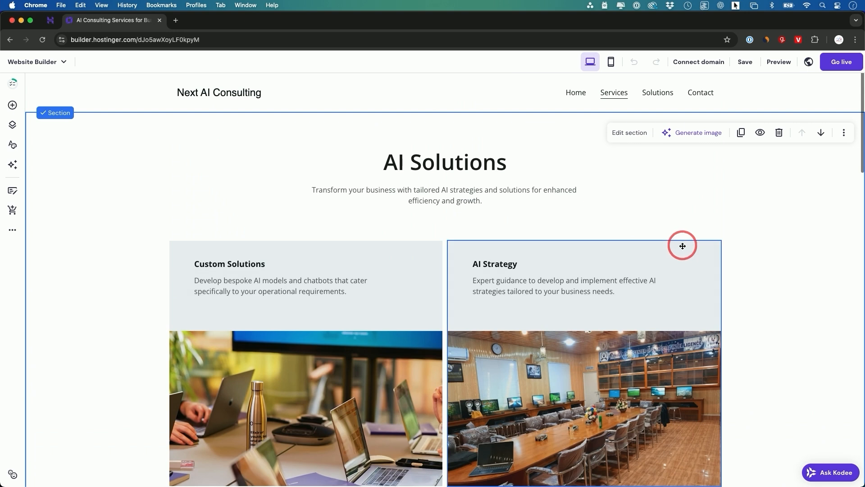
left_click(658, 91)
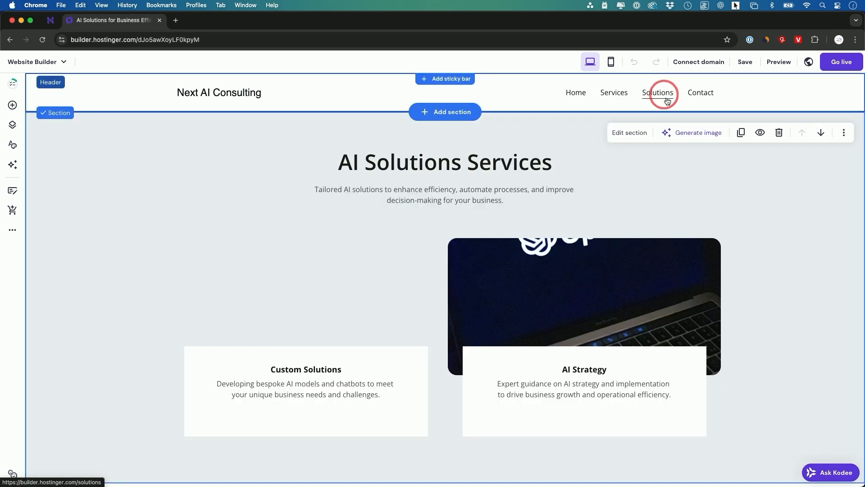
scroll("down", 3)
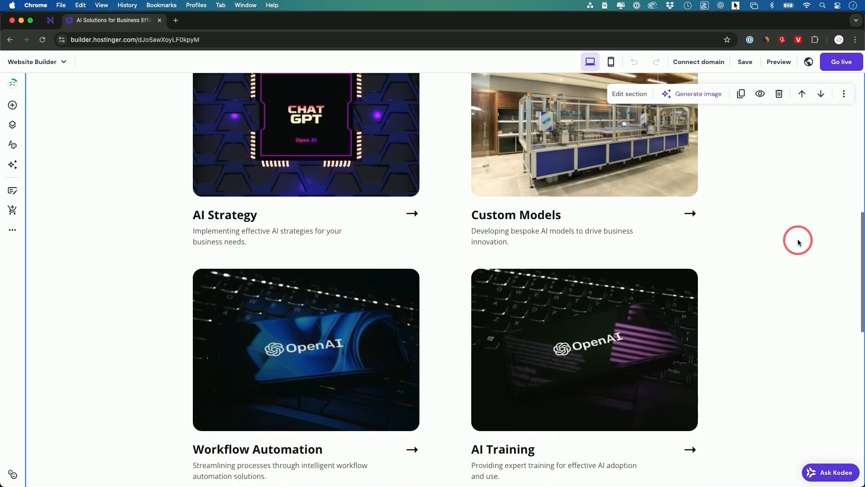
scroll("up", 3)
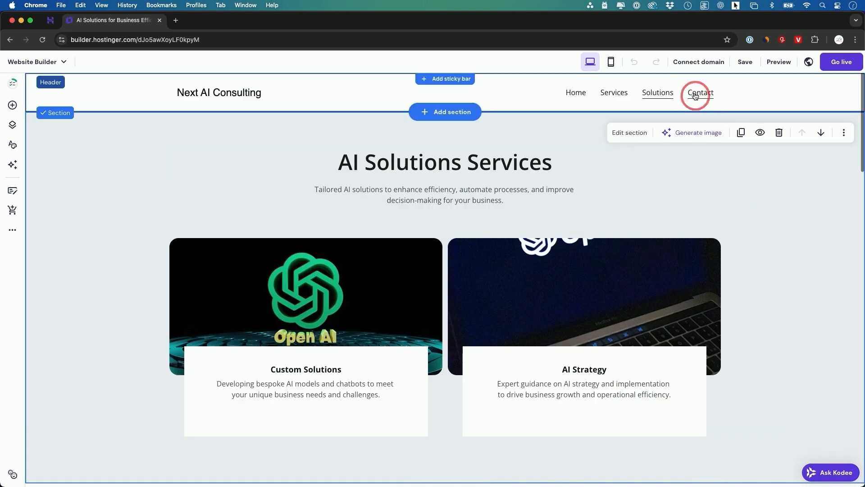
left_click(699, 92)
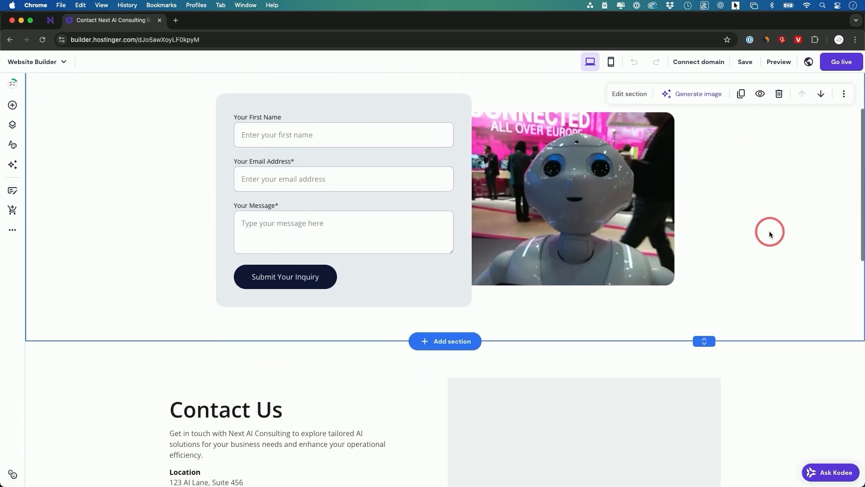
scroll("down", 3)
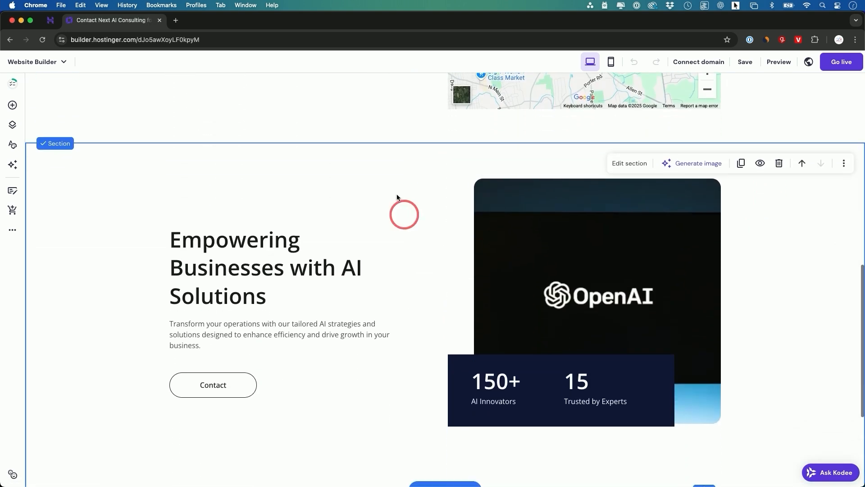
scroll("up", 3)
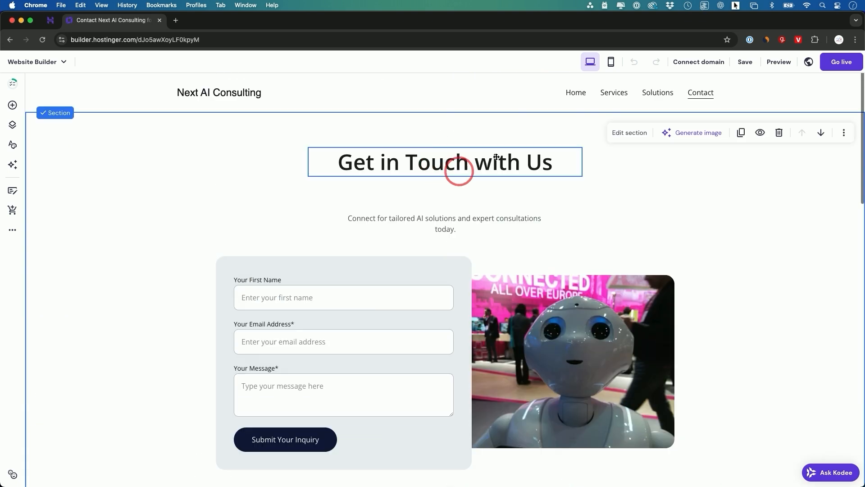
left_click(611, 62)
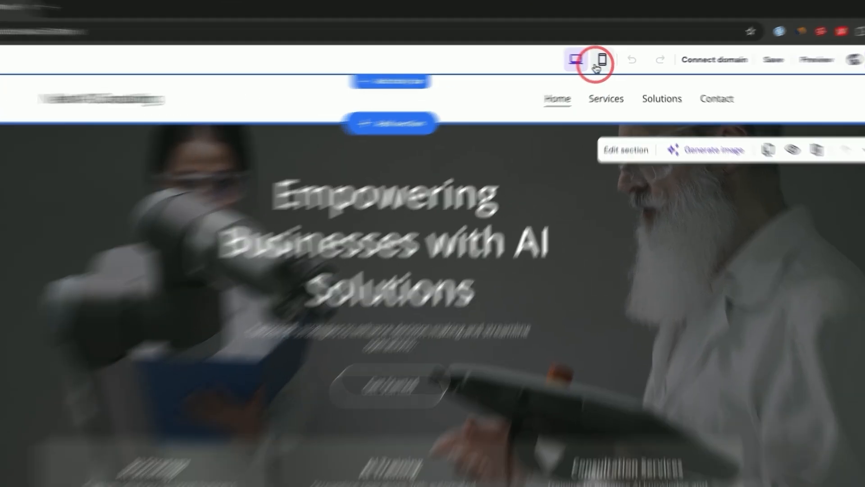
- Check the page in mobile layout, then return the editor to desktop view
left_click(601, 59)
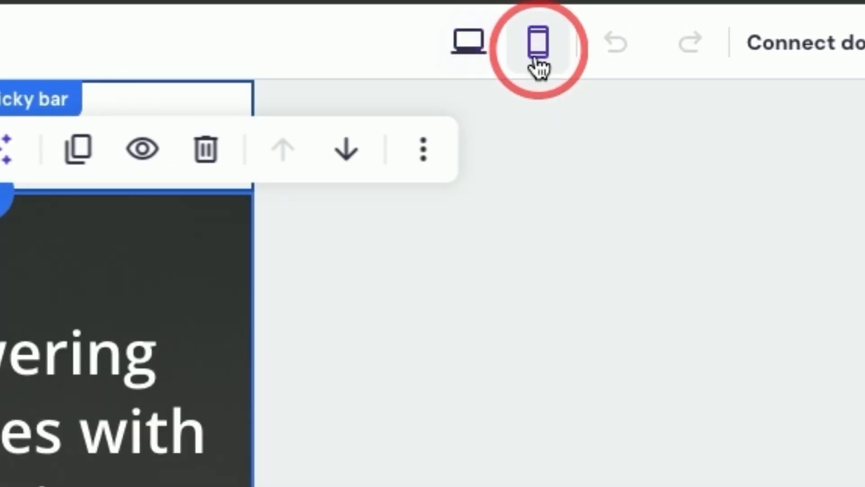
left_click(468, 42)
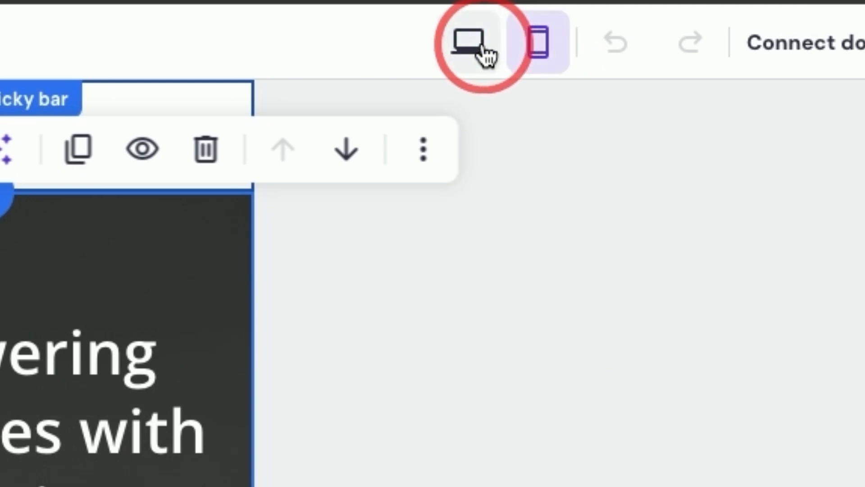
left_click(610, 61)
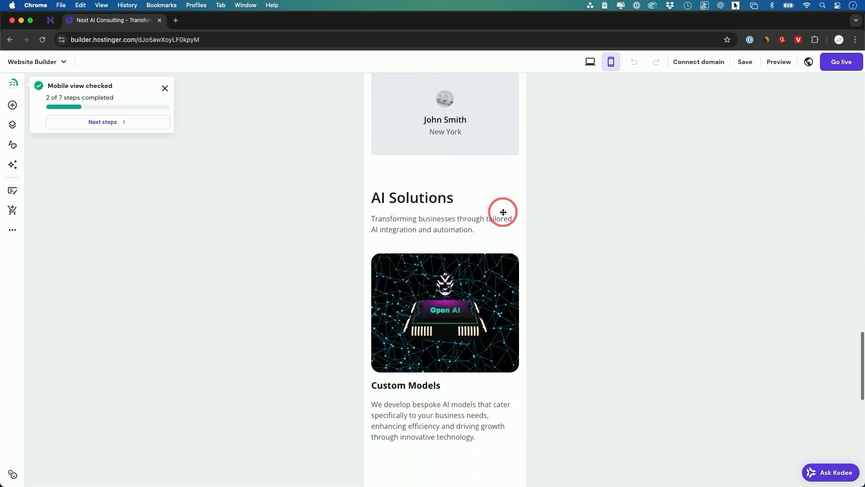
left_click(590, 61)
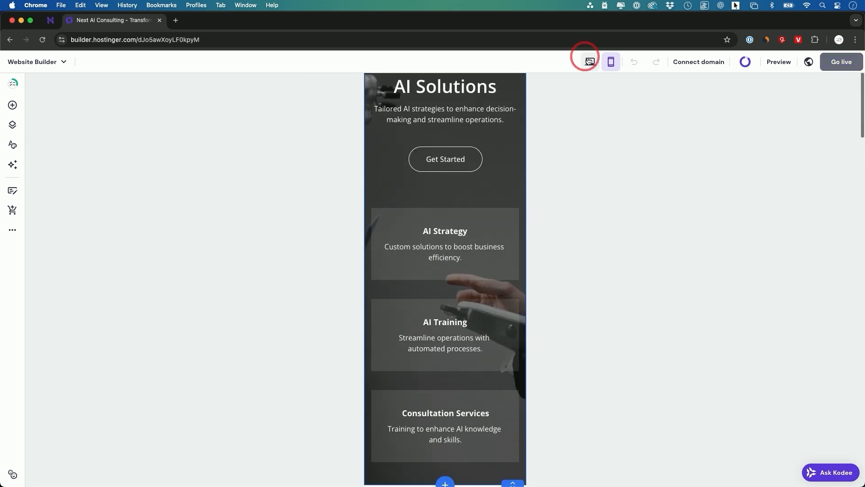
left_click(589, 61)
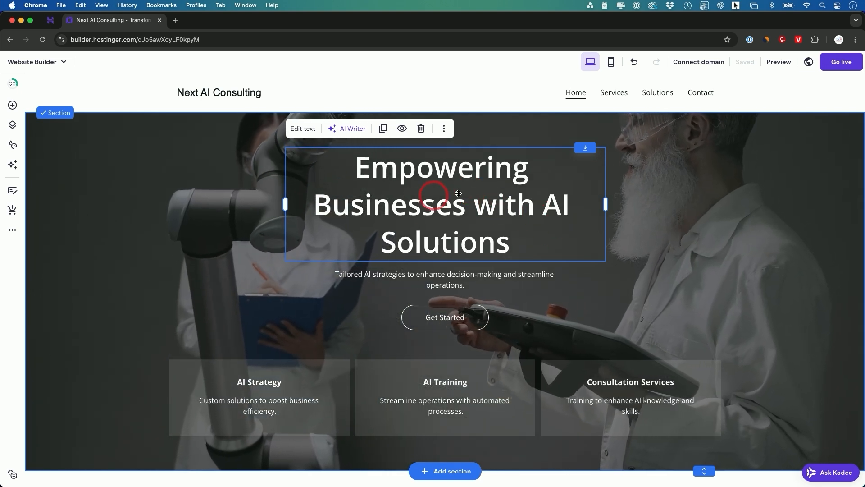
mouse_move(347, 131)
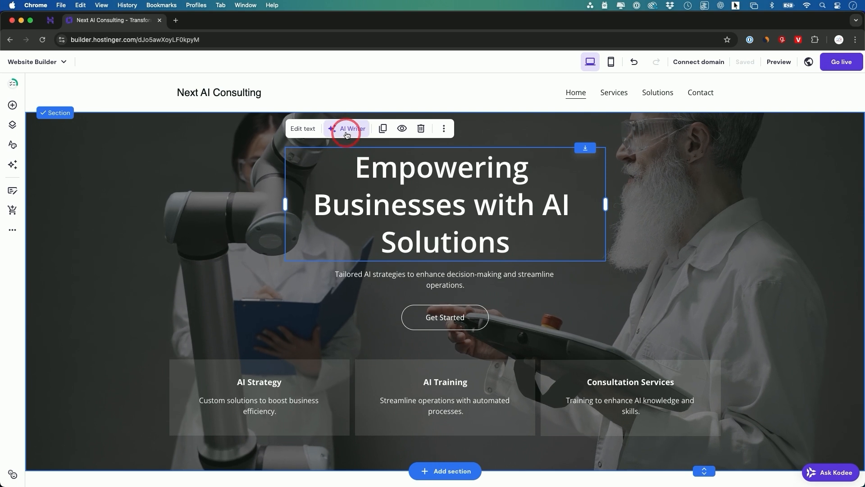
left_click(346, 128)
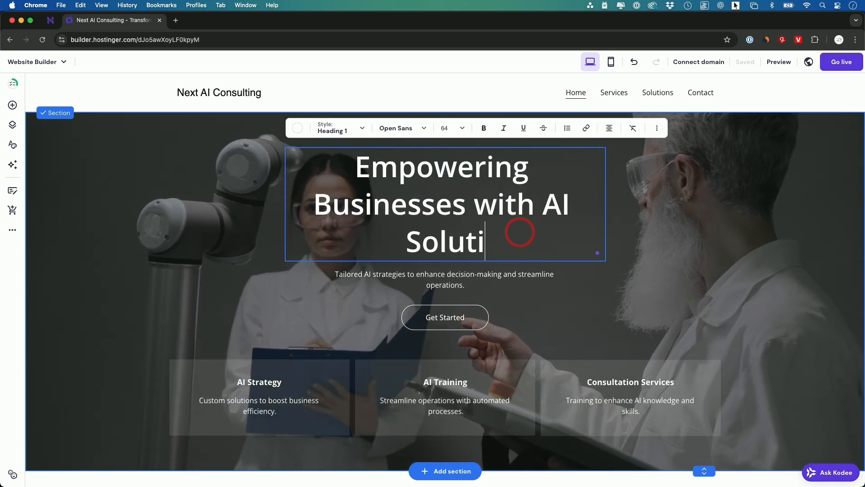
type("ons")
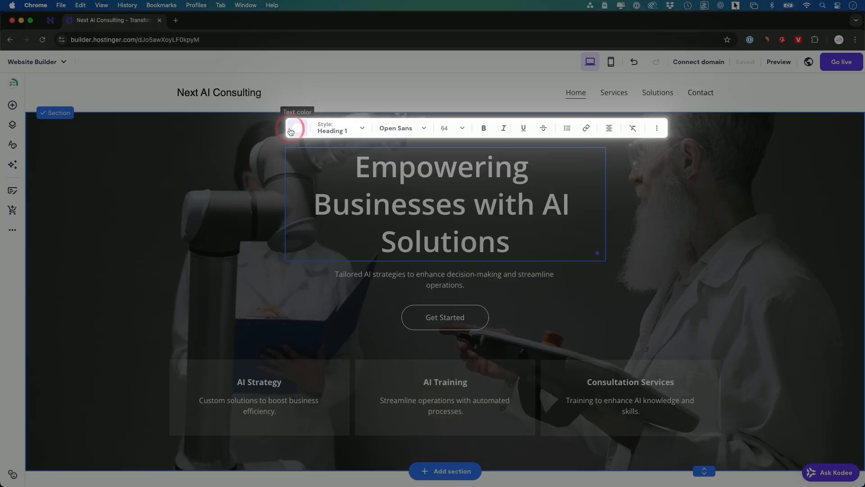
left_click(704, 197)
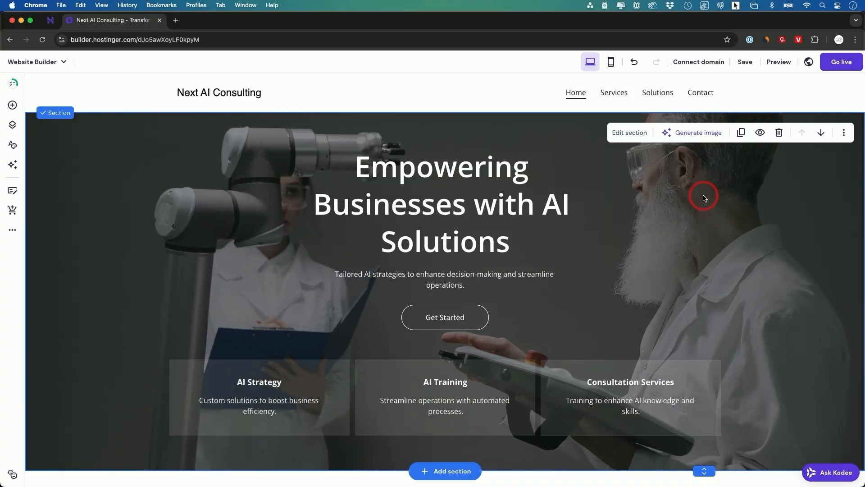
left_click(445, 279)
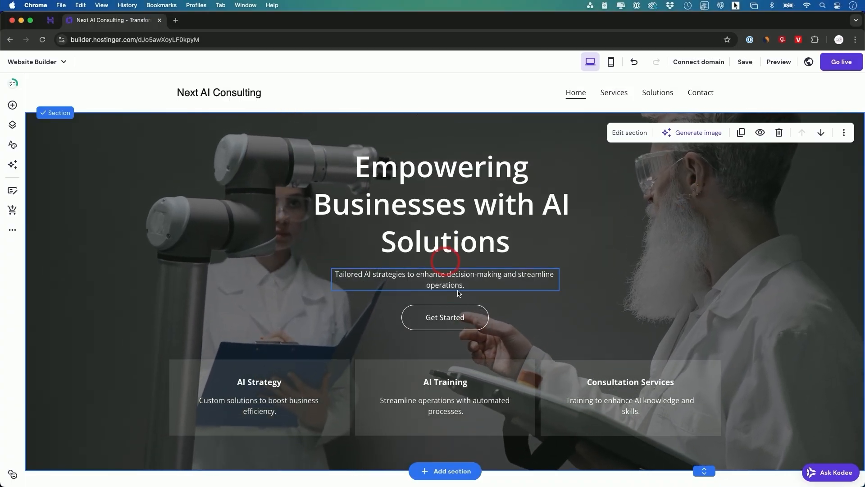
left_click(444, 317)
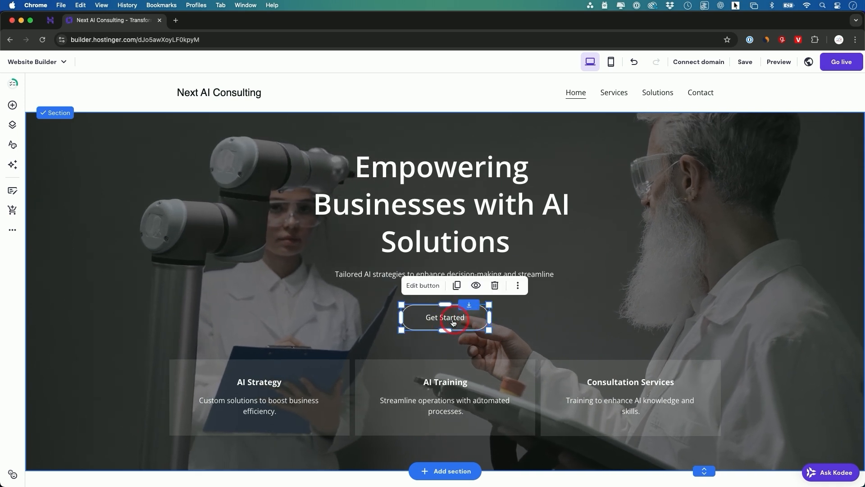
- Set the Get Started button's Style fill colour to the blue website colour
left_click(423, 285)
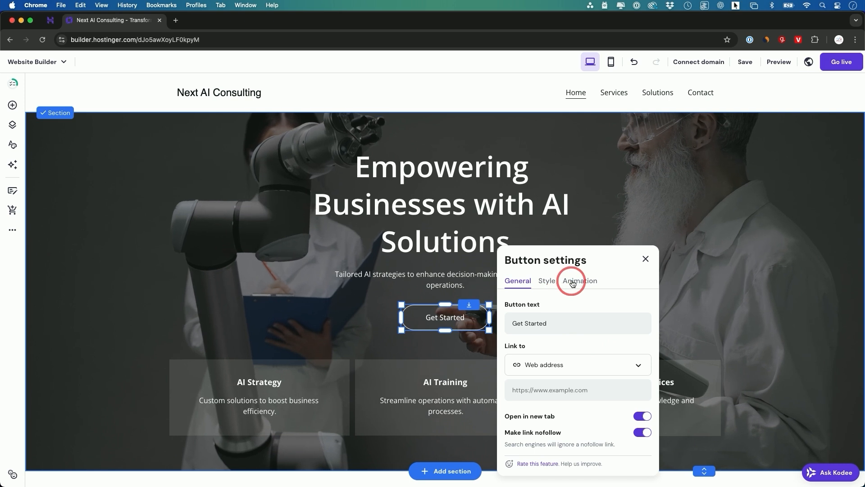
left_click(546, 280)
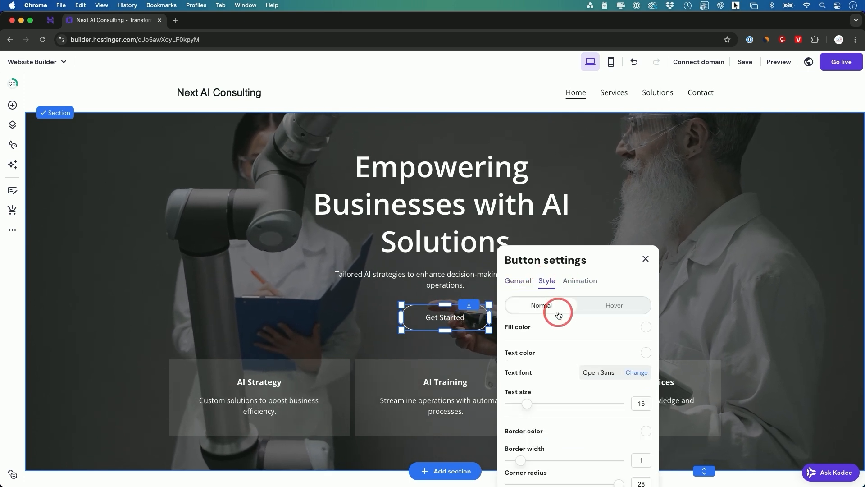
scroll("down", 3)
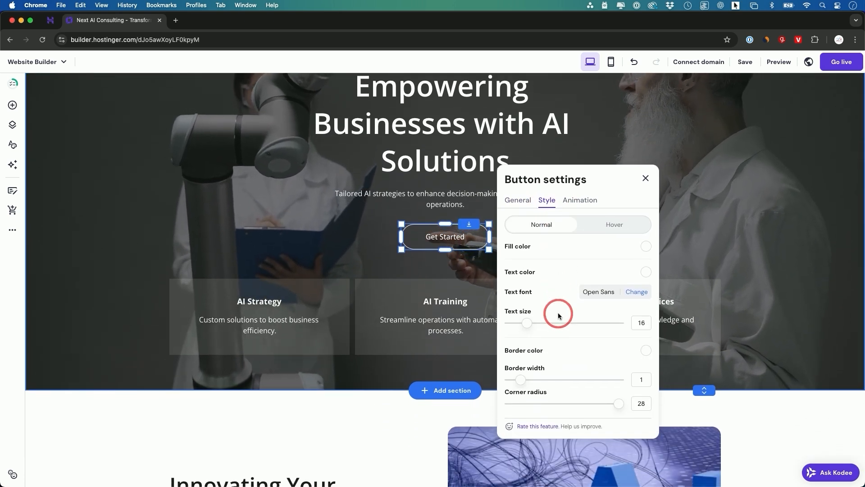
left_click(646, 246)
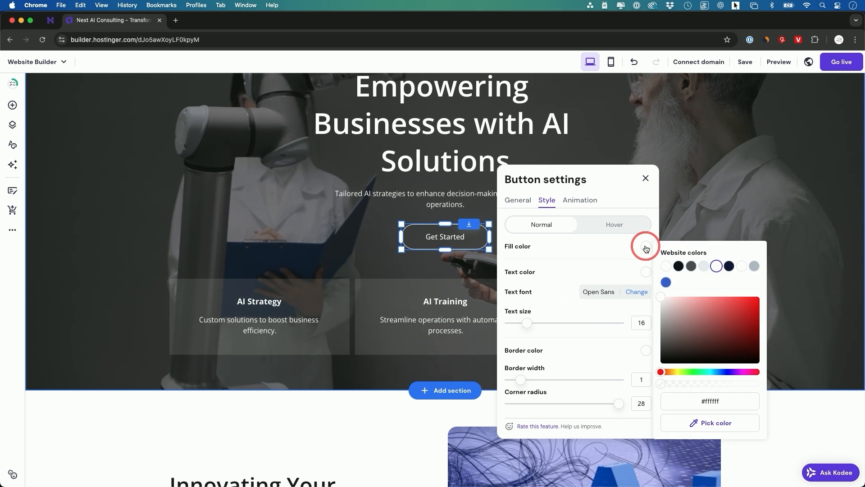
left_click(666, 282)
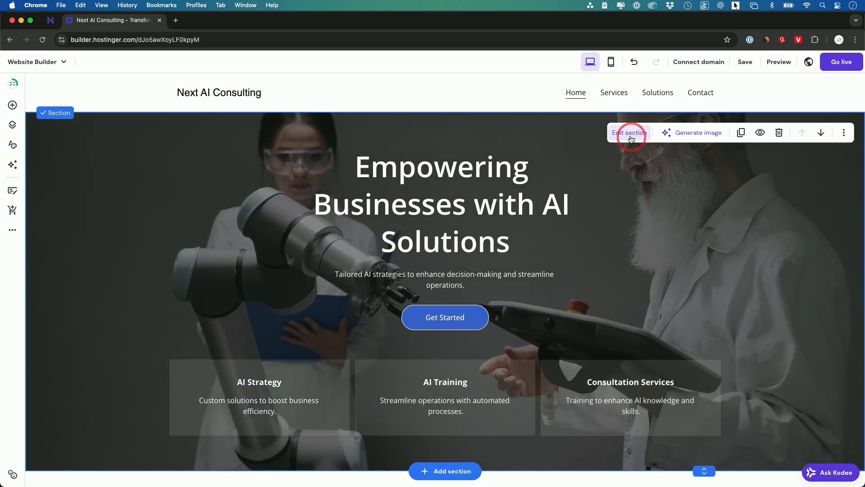
- Open the hero section's settings and scroll through its robot-lab video background options
left_click(629, 133)
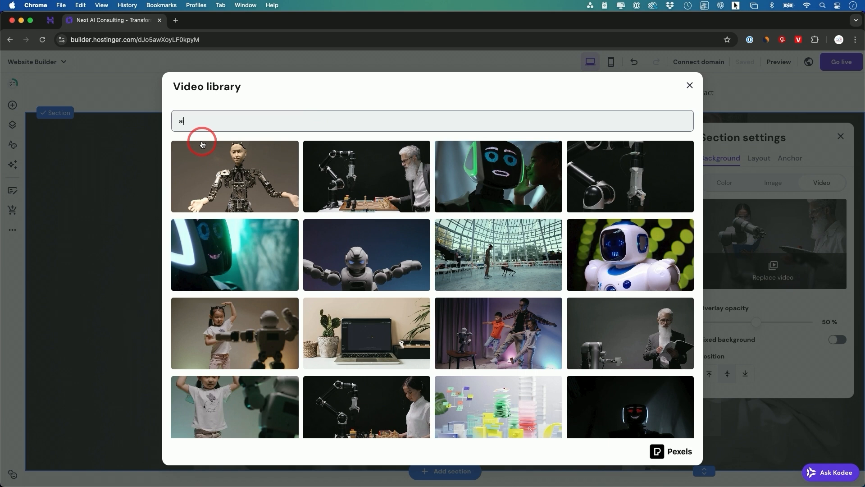
scroll("down", 3)
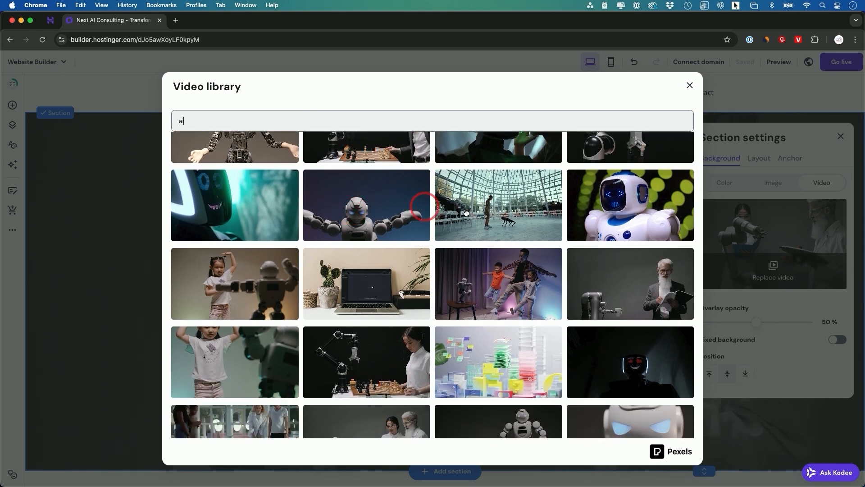
scroll("down", 3)
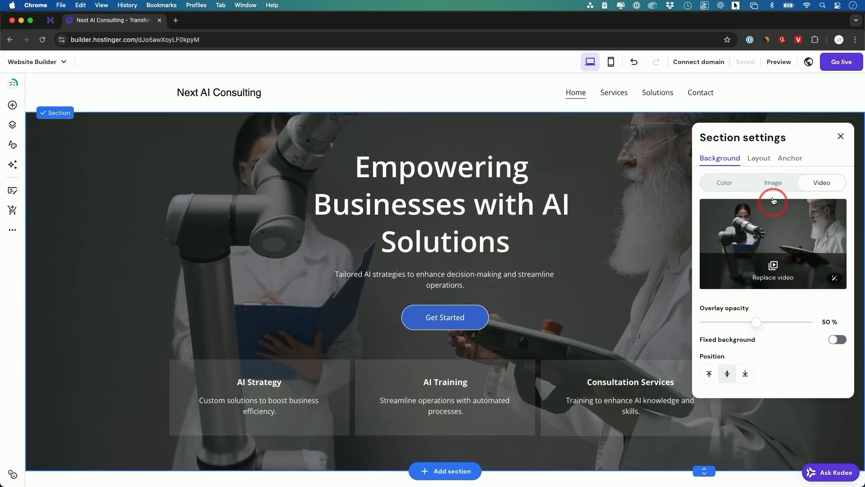
- Save the blue AI-letters picture as hero background image, then switch back to video
left_click(772, 182)
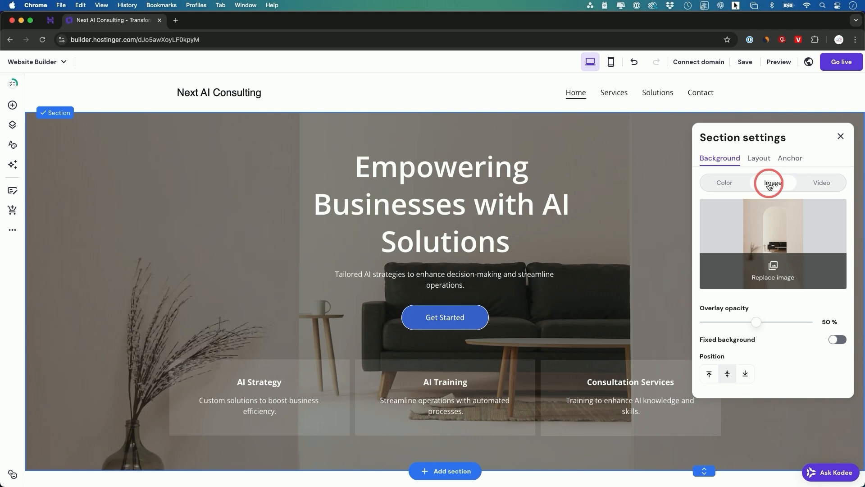
left_click(772, 270)
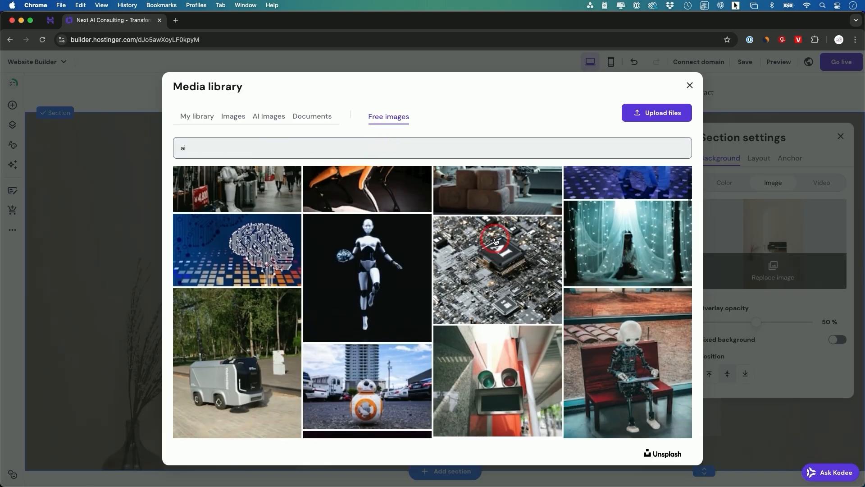
scroll("down", 3)
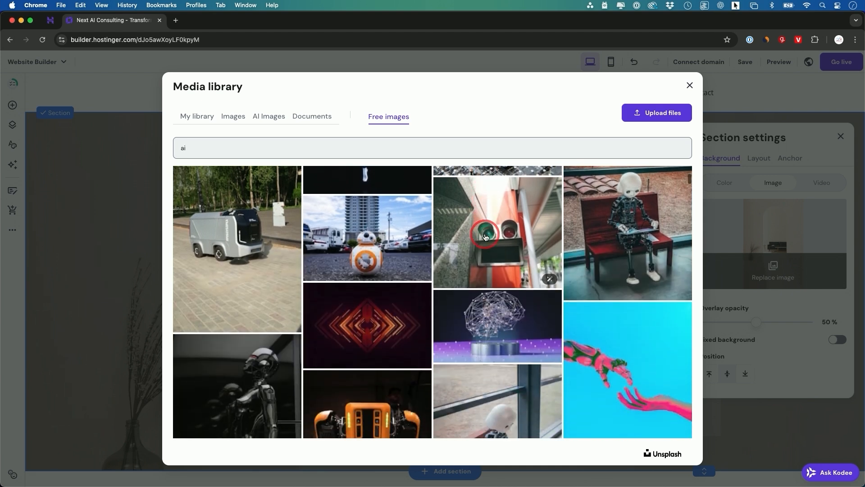
scroll("down", 3)
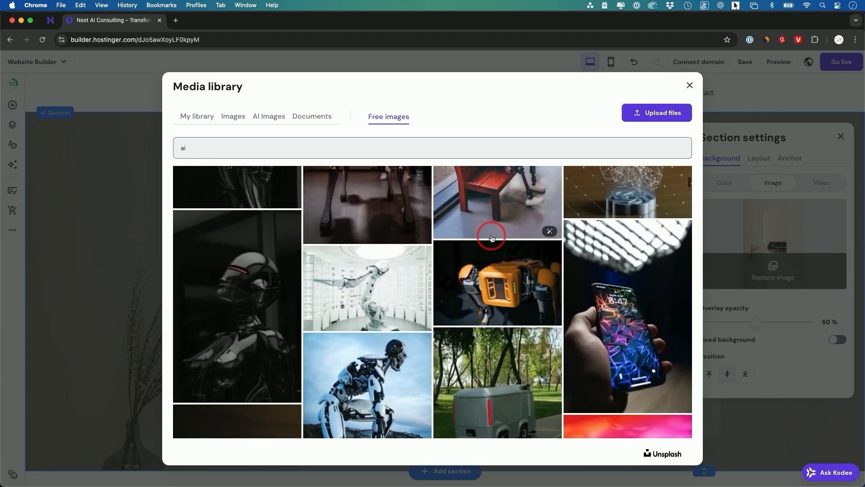
scroll("down", 3)
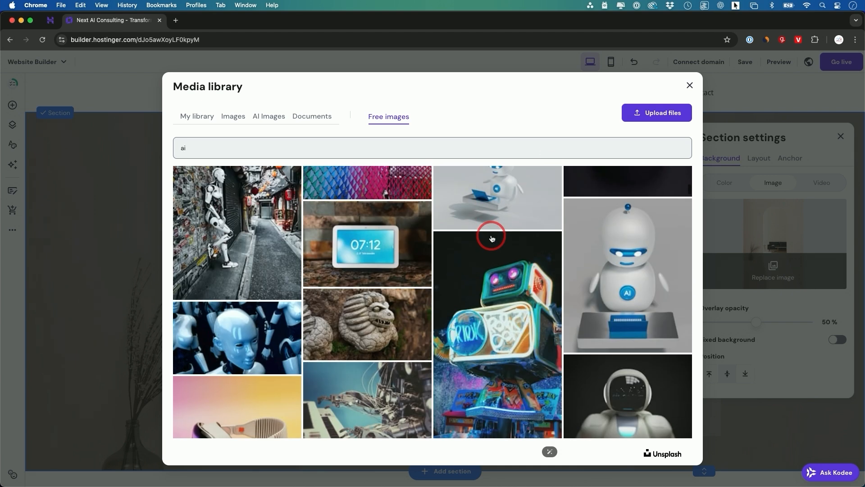
scroll("down", 3)
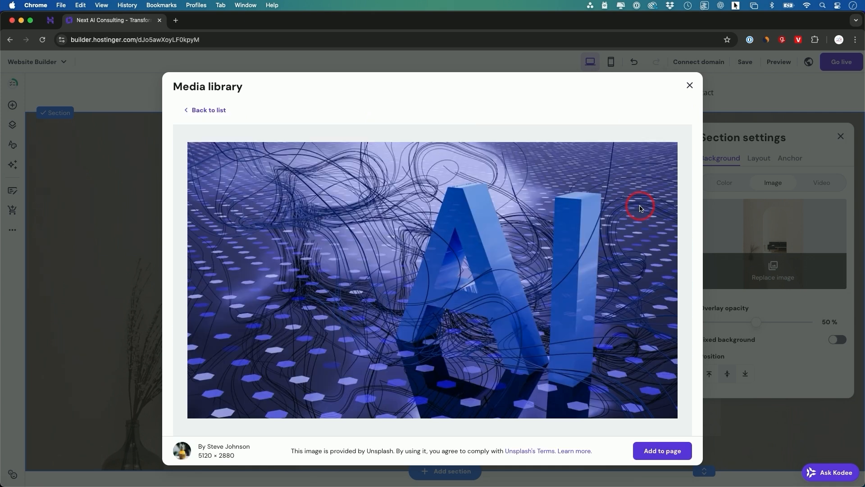
left_click(661, 450)
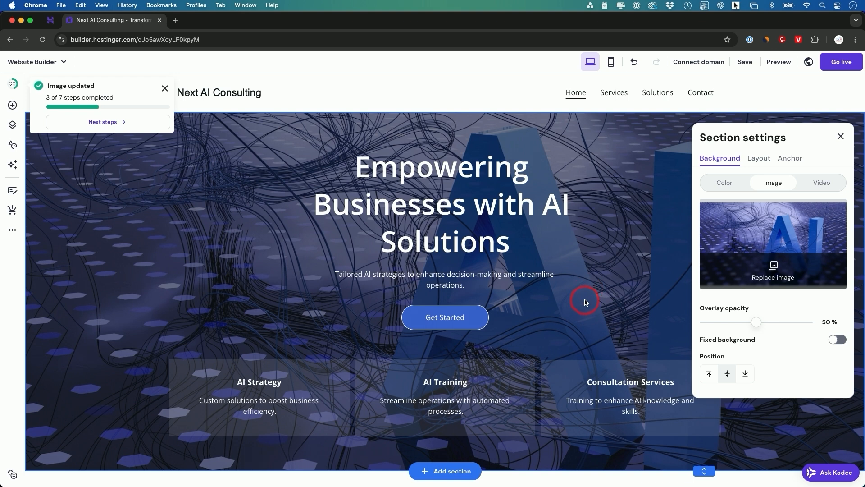
left_click(821, 183)
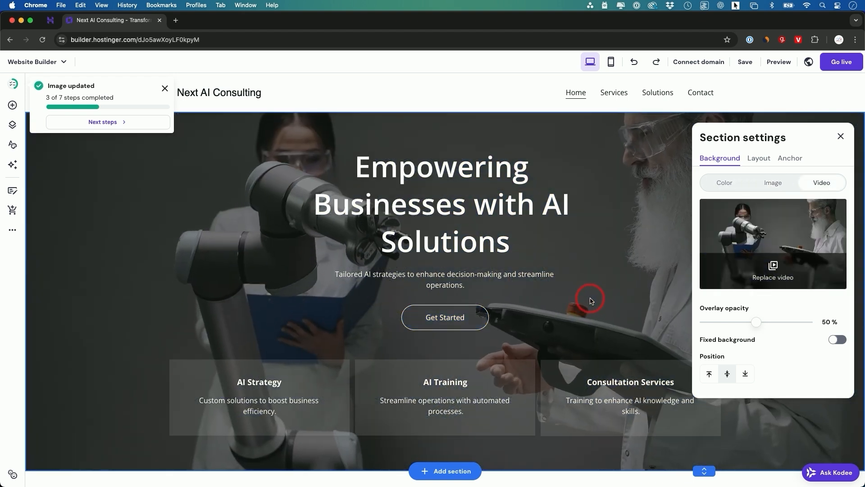
left_click(684, 133)
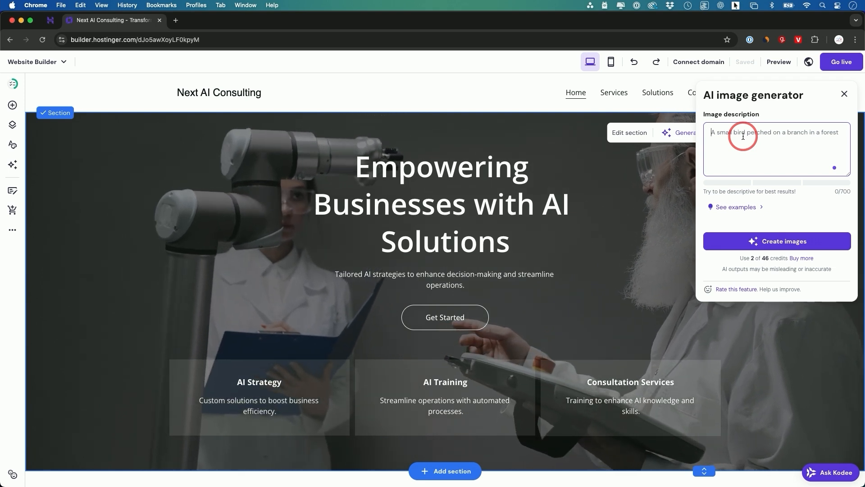
- Generate AI images from the prompt 'Create a sleek, futuristic office where AI-powered analytics…'
type("Create a sleek, futuristic office where AI-powered analytics and holographic data screens assist business professionals in strategy discussions, showcasing an advanced AI consulting firm.")
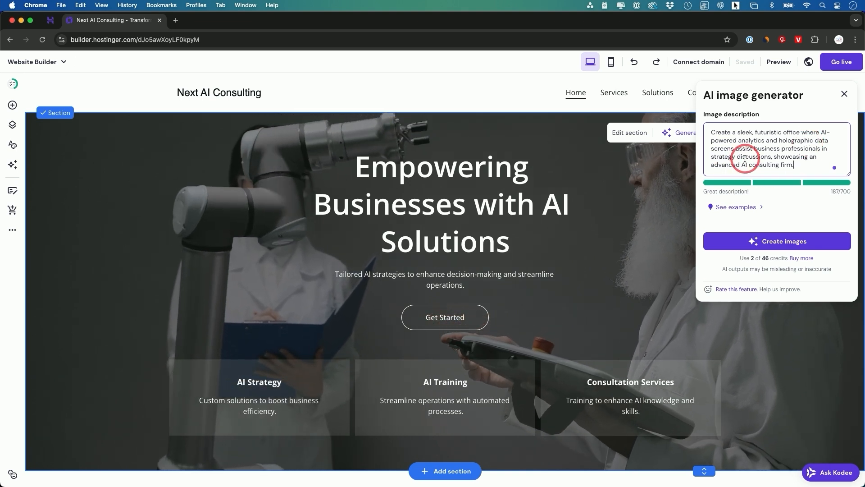
left_click(776, 241)
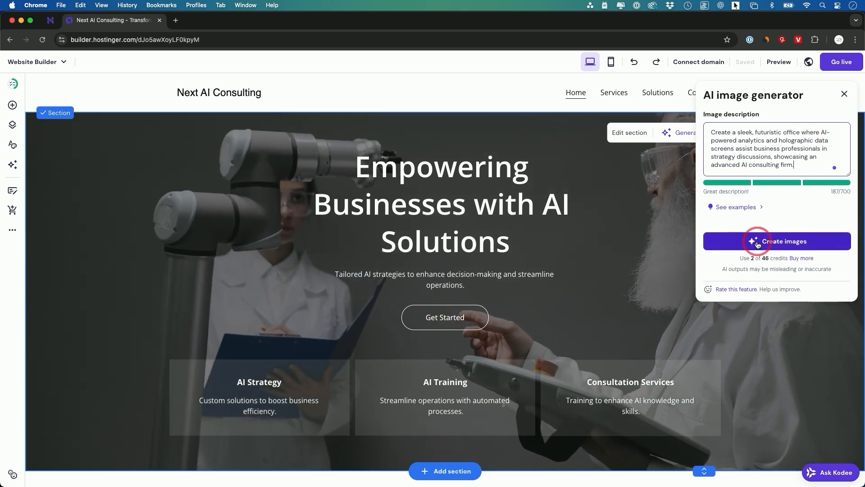
left_click(776, 241)
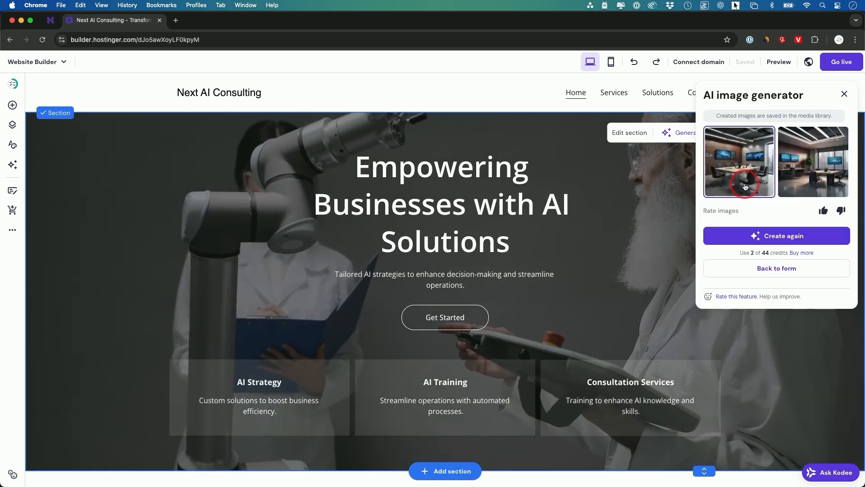
- Compare the first two generated images and set the first as the hero background
left_click(739, 161)
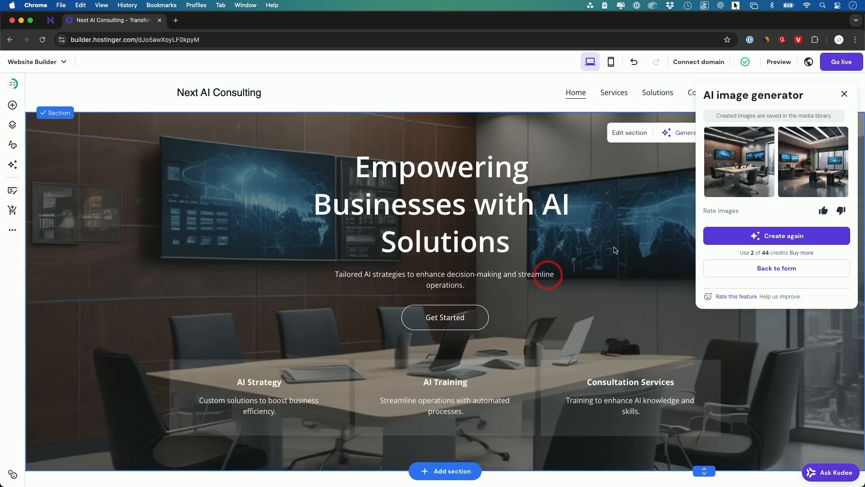
left_click(812, 161)
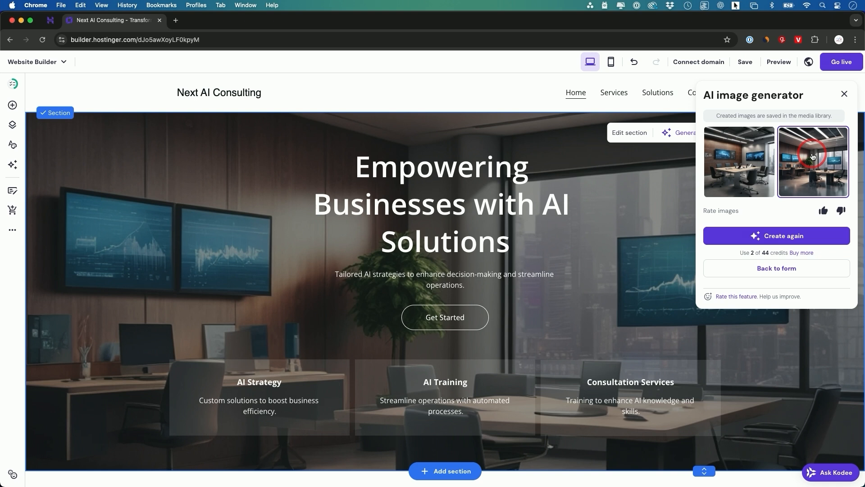
left_click(739, 162)
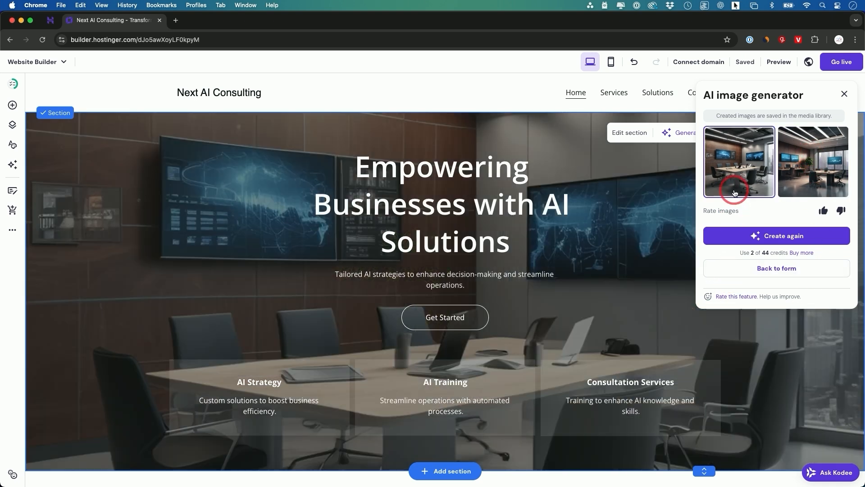
left_click(843, 94)
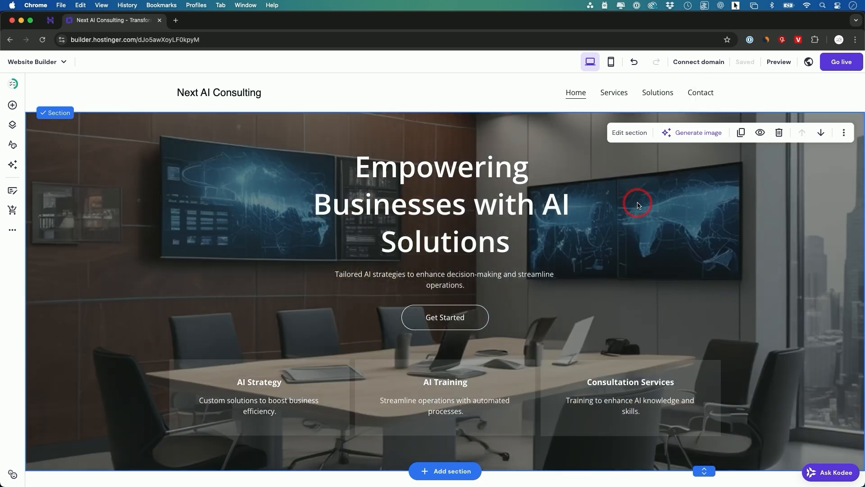
mouse_move(574, 198)
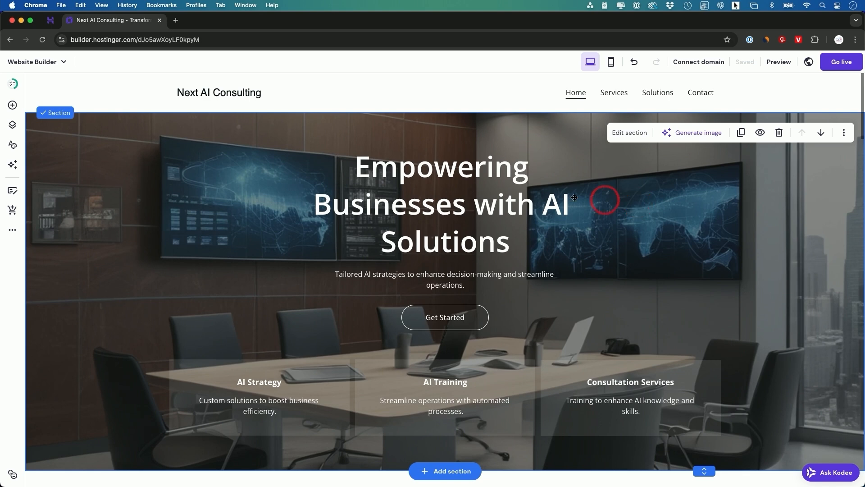
left_click(12, 104)
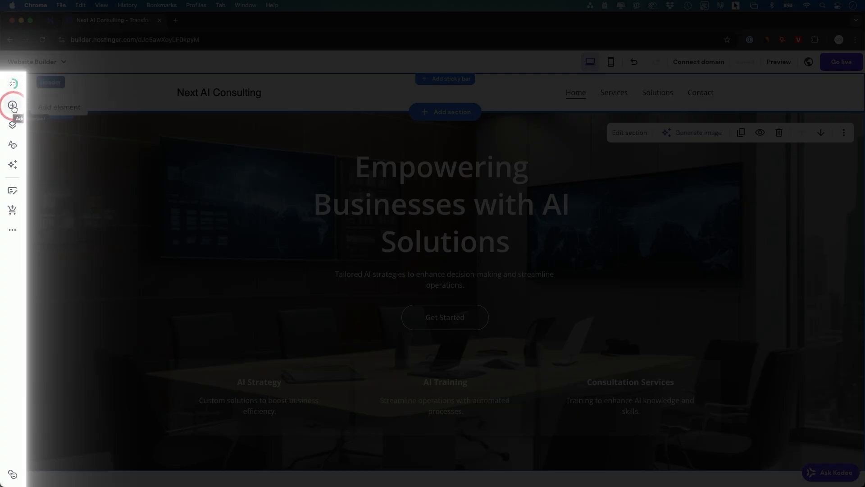
- Add the snow leopard trailer video next to the 'Innovating Your Business with AI Solutions' text
left_click(12, 105)
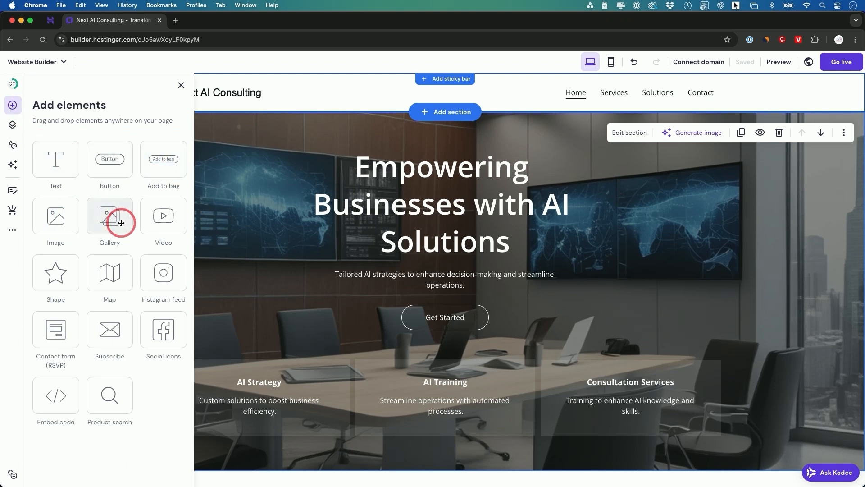
mouse_move(162, 221)
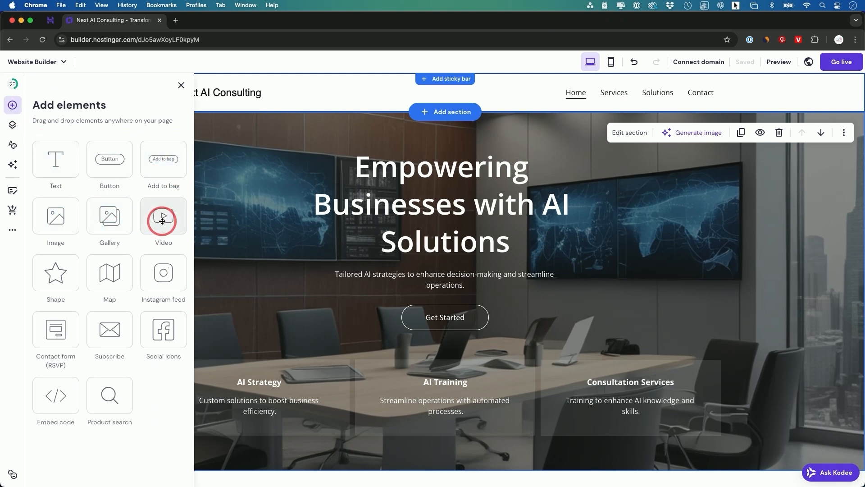
left_click(162, 219)
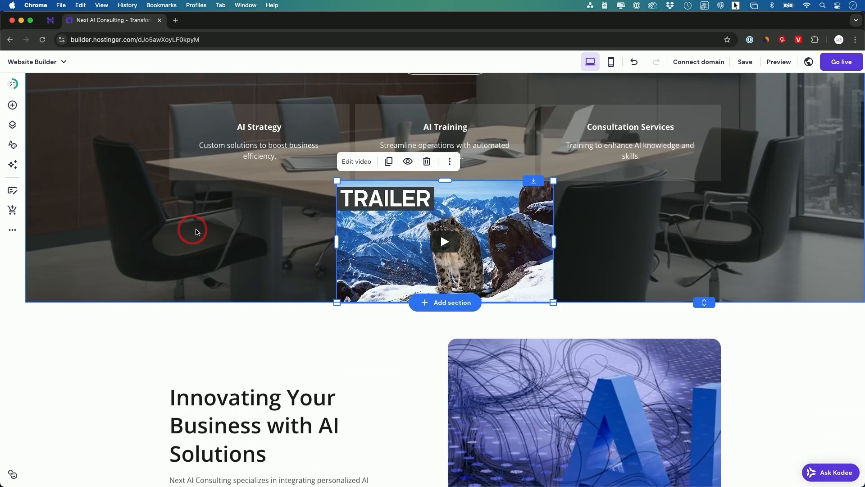
mouse_move(386, 251)
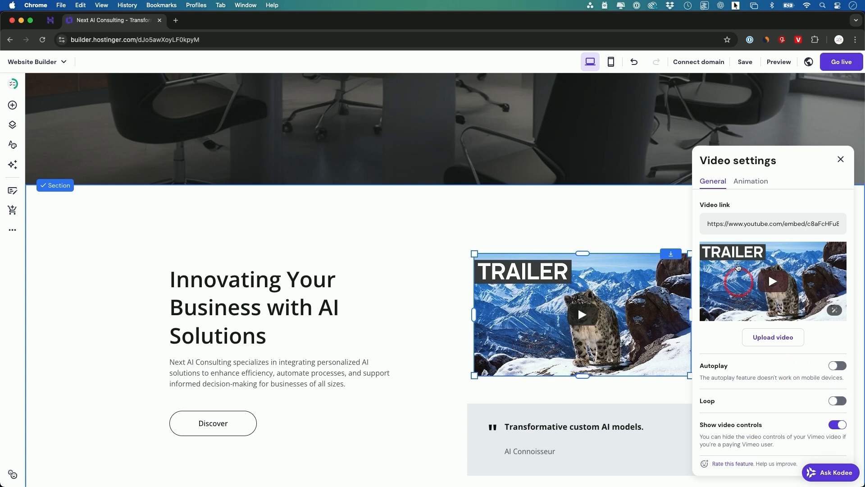
left_click(840, 159)
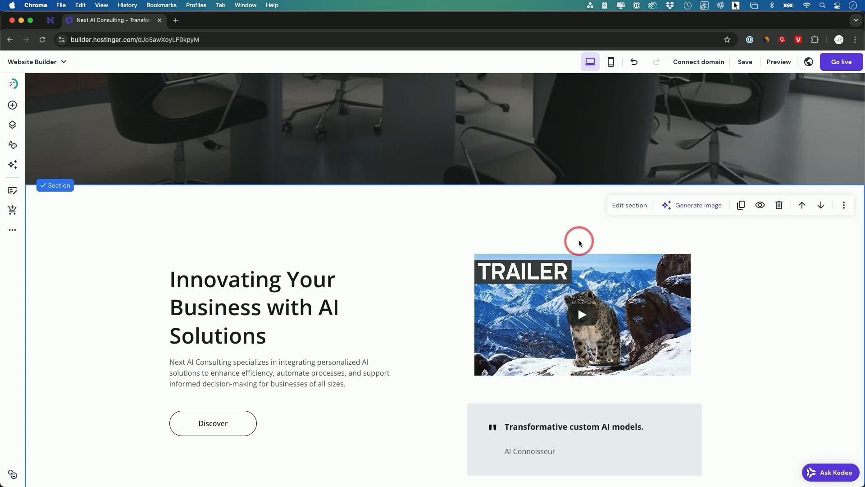
scroll("down", 3)
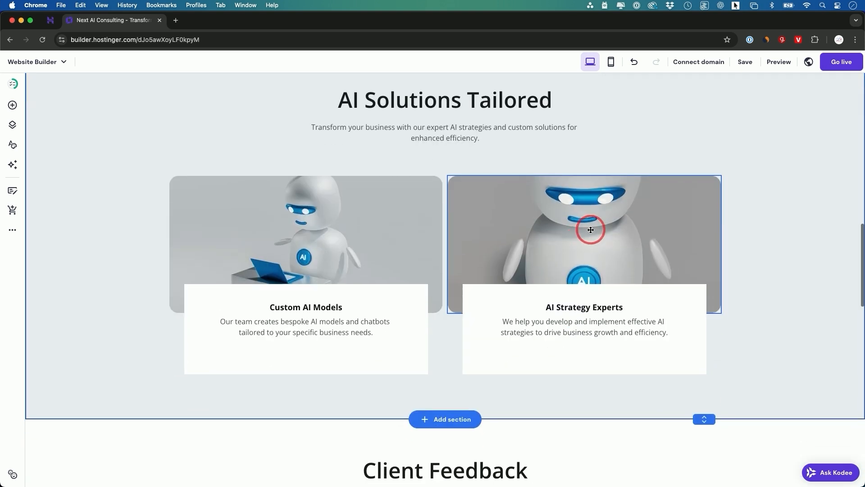
mouse_move(12, 105)
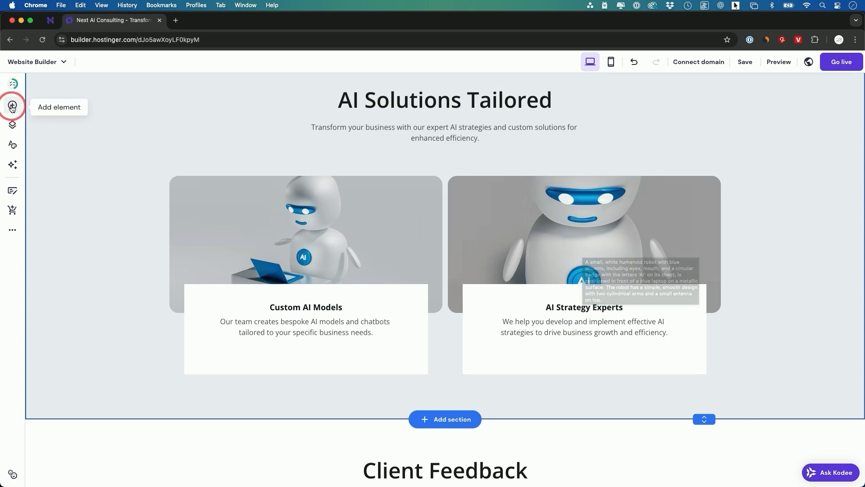
left_click(12, 106)
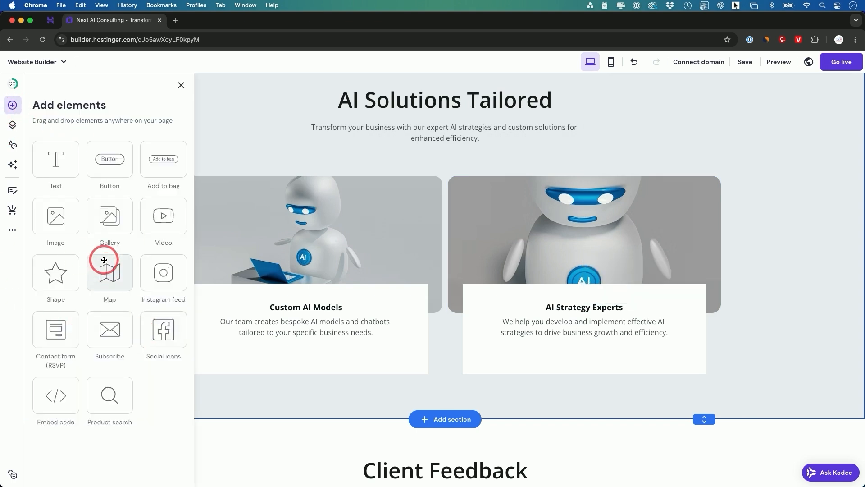
left_click(12, 130)
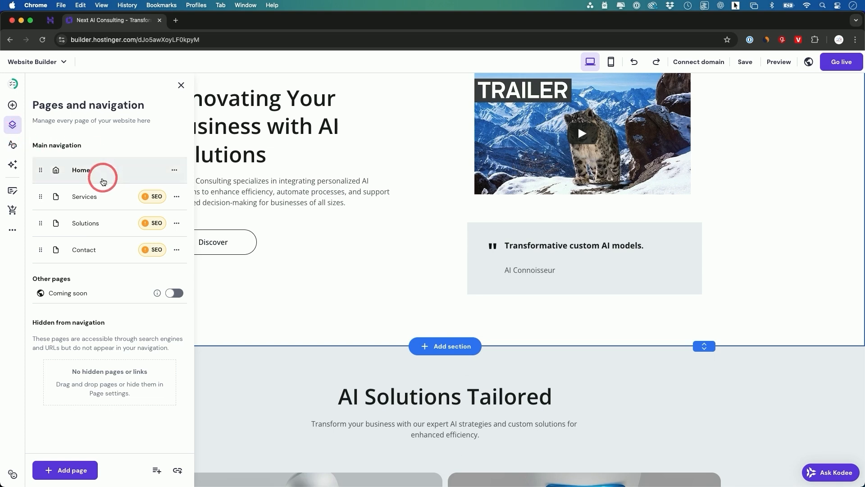
mouse_move(101, 249)
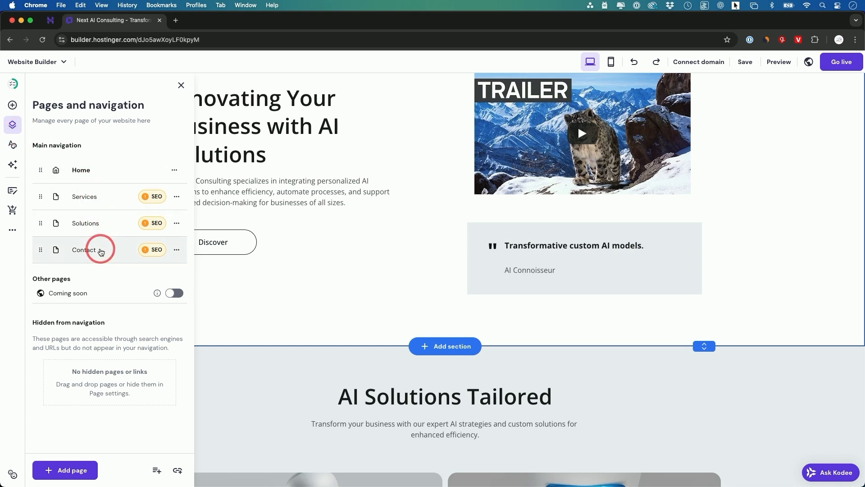
mouse_move(80, 236)
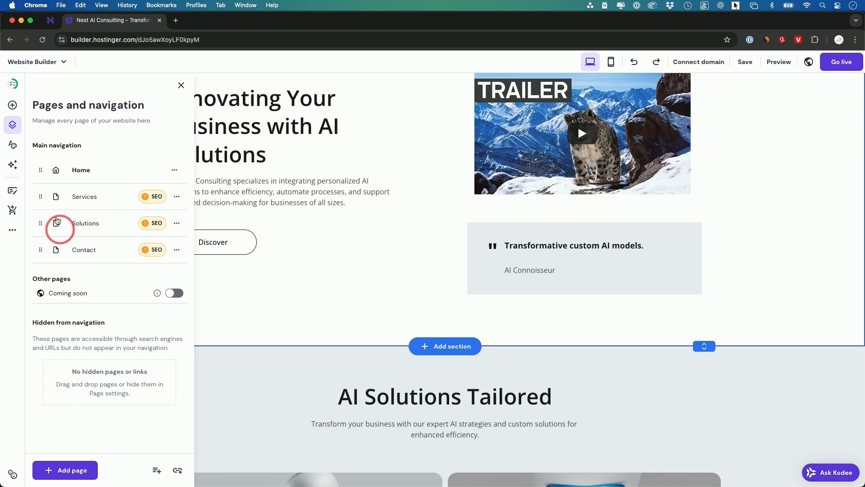
mouse_move(164, 169)
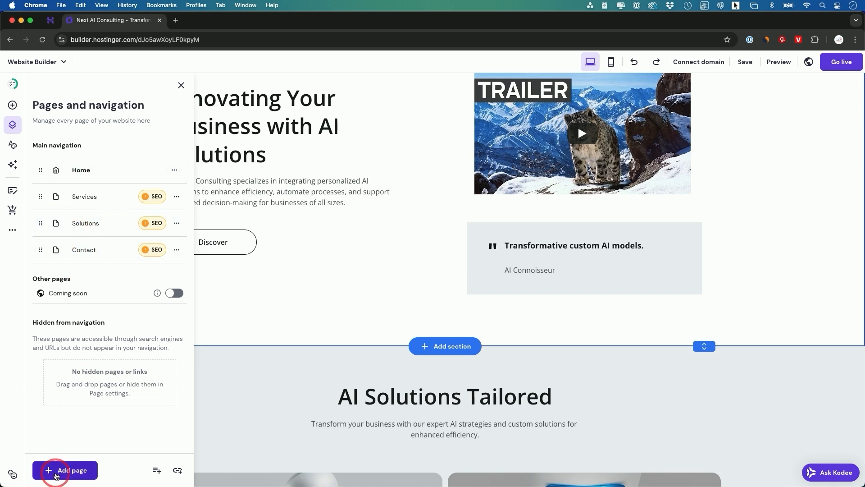
left_click(65, 470)
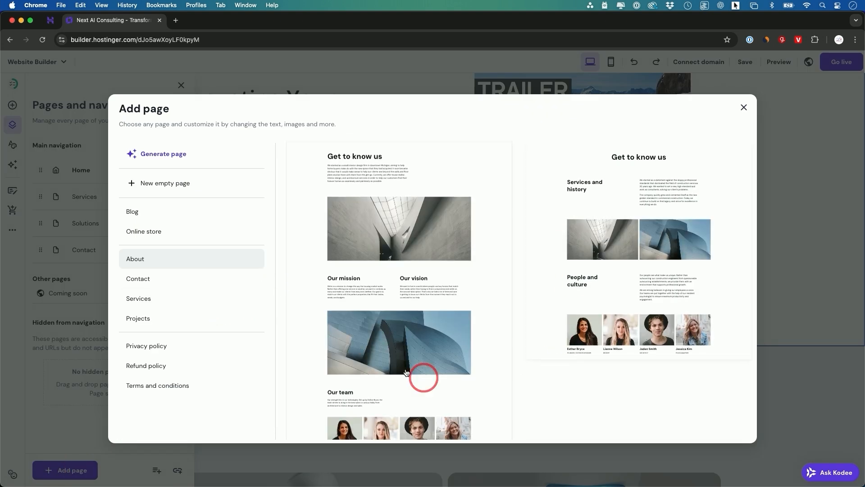
mouse_move(744, 107)
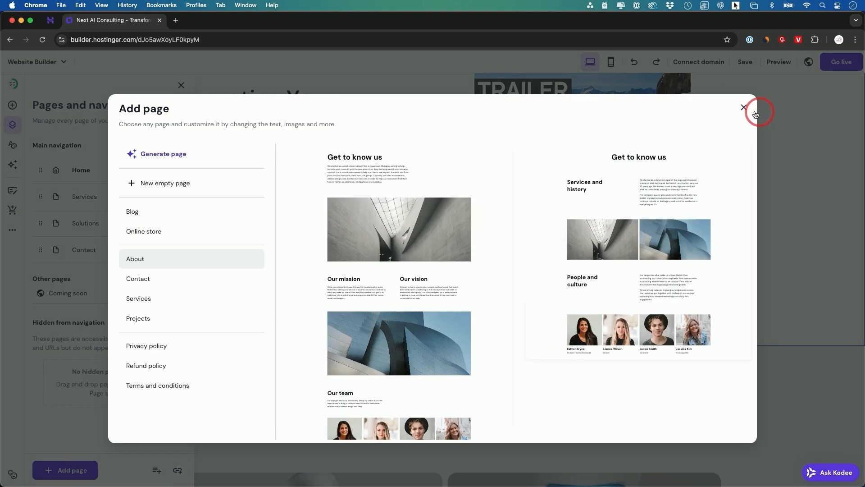
left_click(162, 154)
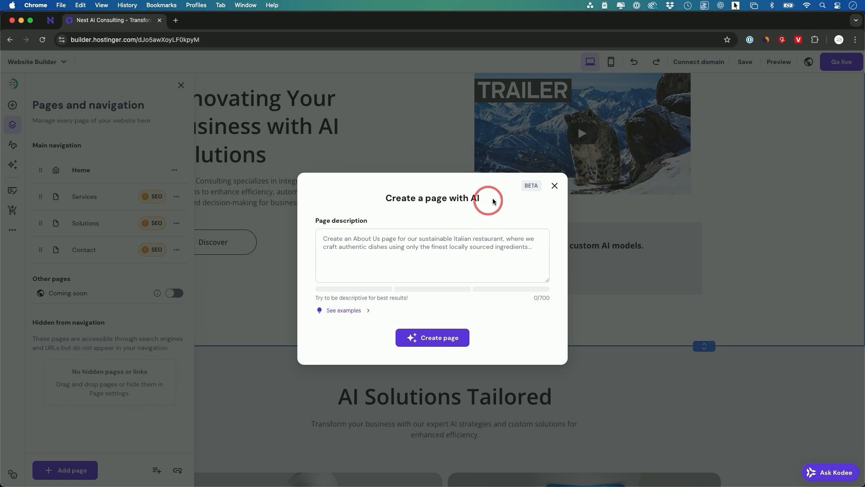
mouse_move(555, 186)
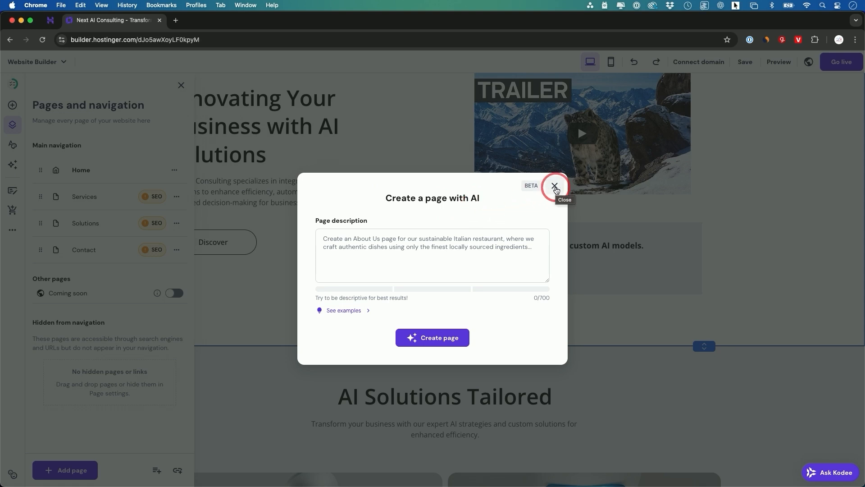
left_click(555, 187)
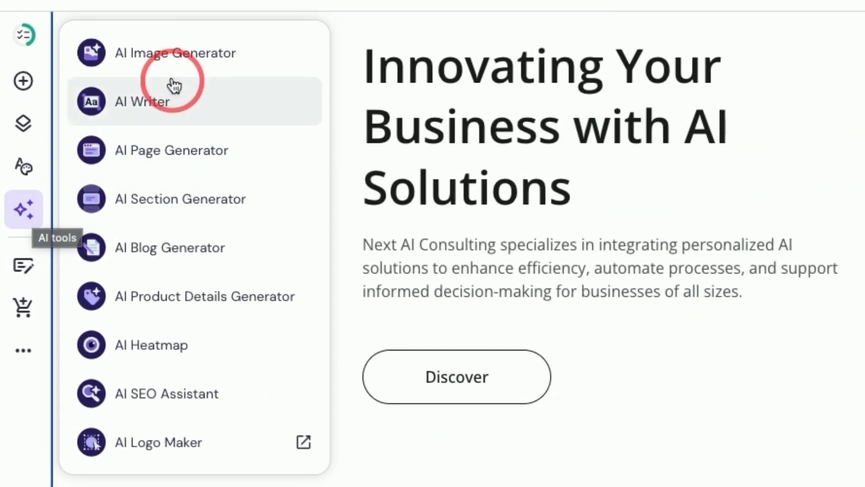
mouse_move(189, 450)
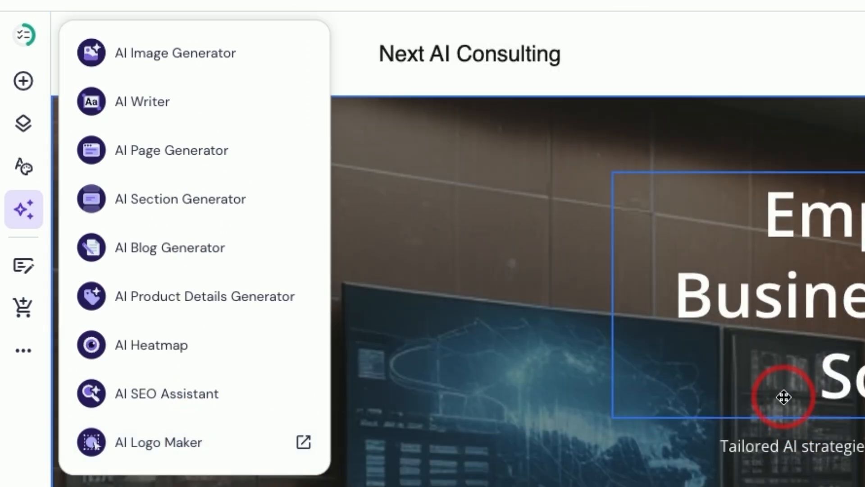
mouse_move(173, 431)
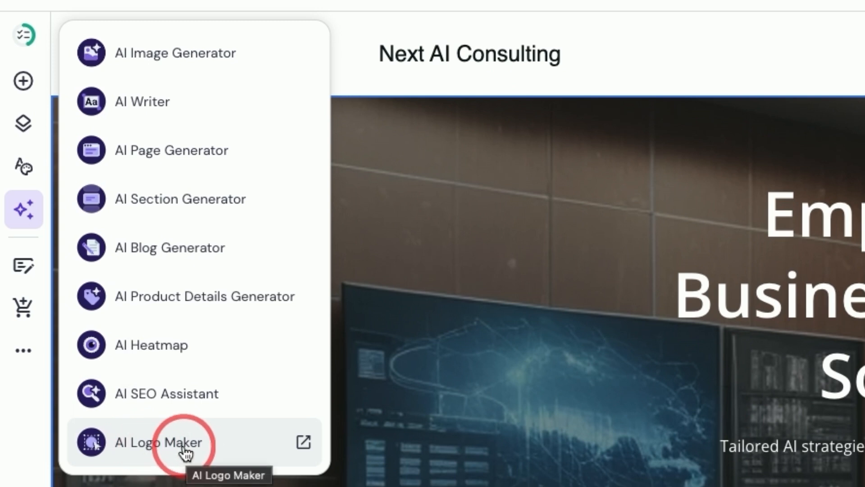
mouse_move(190, 393)
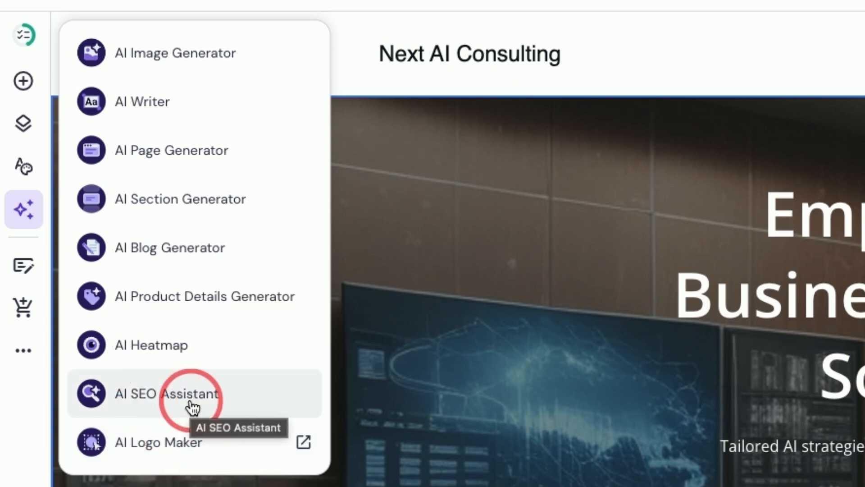
mouse_move(125, 247)
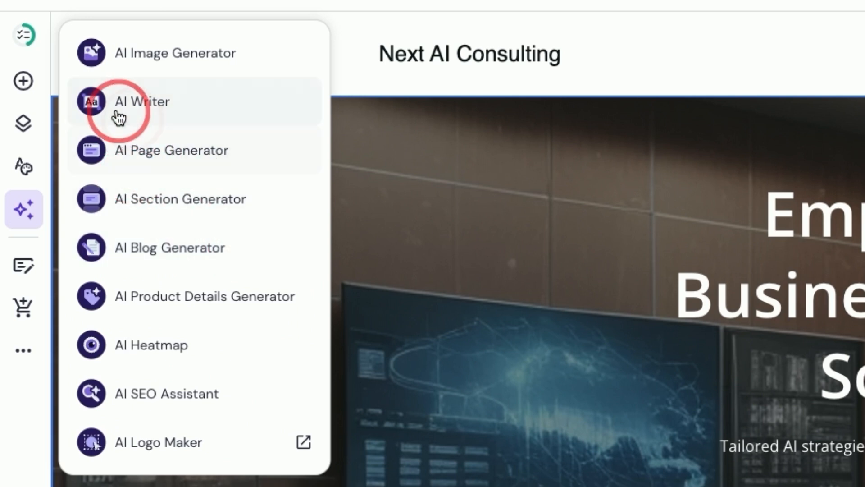
mouse_move(226, 183)
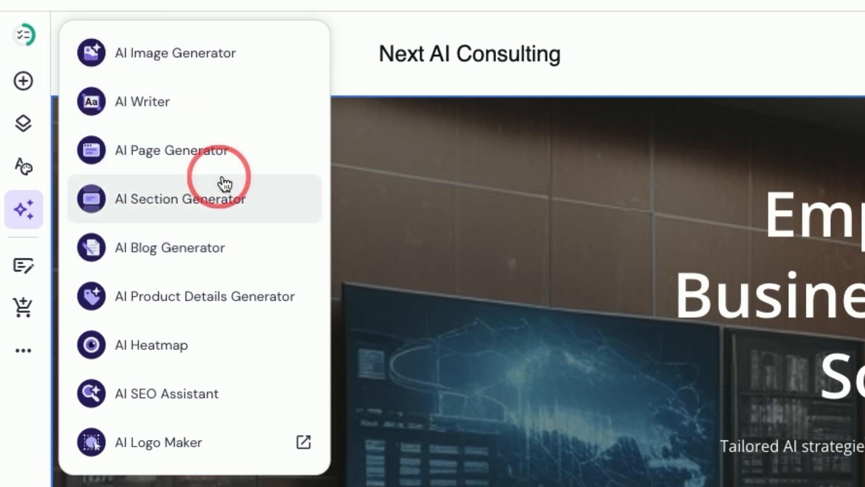
mouse_move(167, 262)
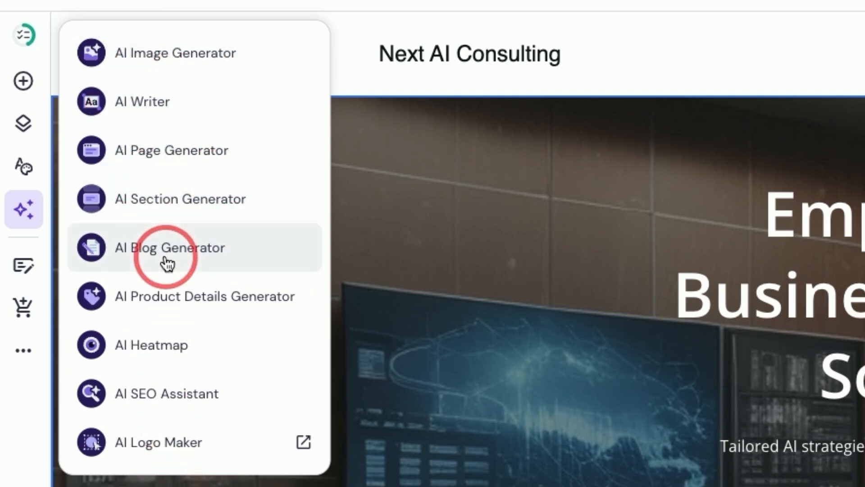
mouse_move(172, 248)
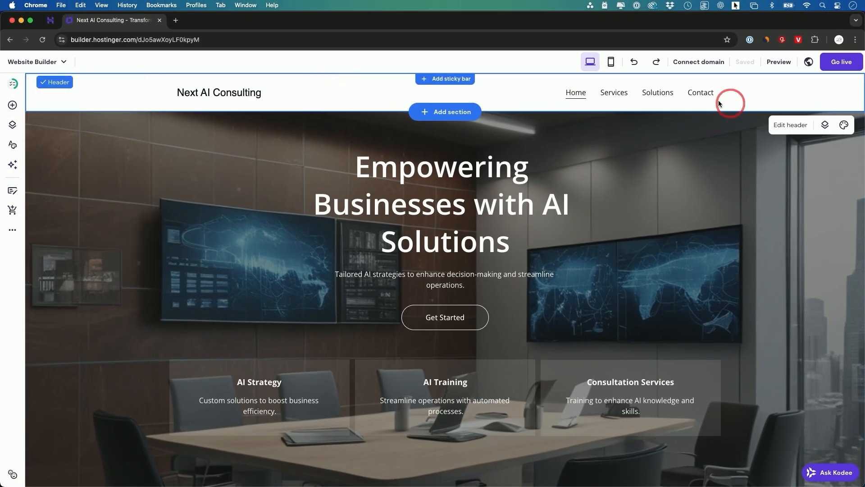
- Preview the site from the Contact page at desktop size
left_click(701, 92)
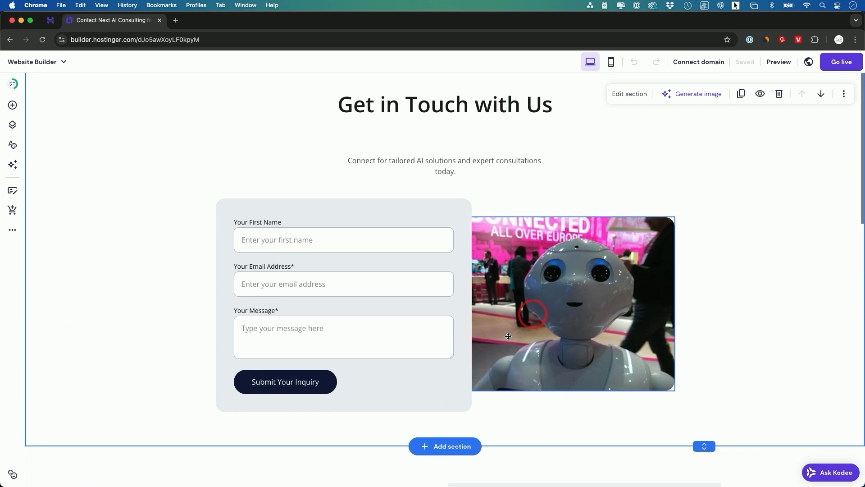
scroll("up", 3)
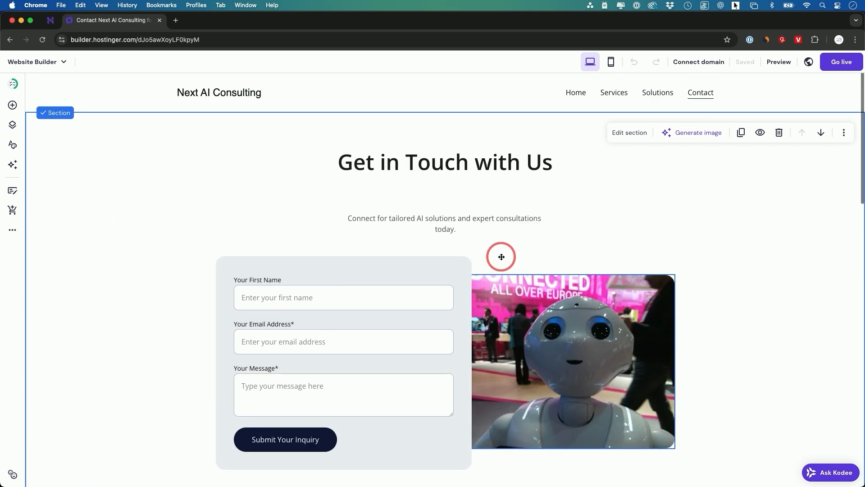
left_click(779, 62)
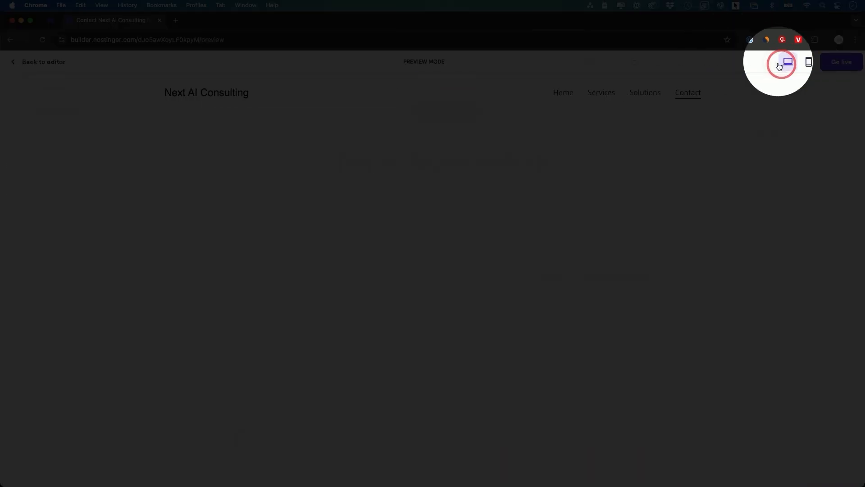
left_click(787, 61)
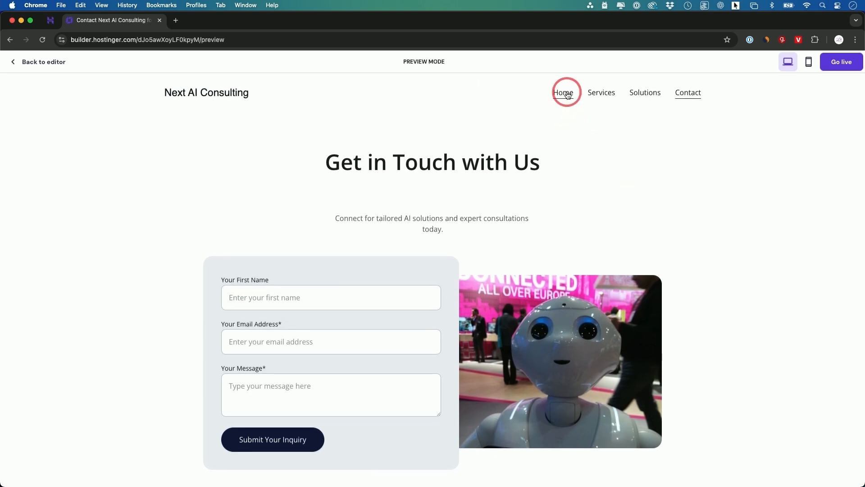
- Check the Home page in the mobile layout, then publish the site live
left_click(563, 92)
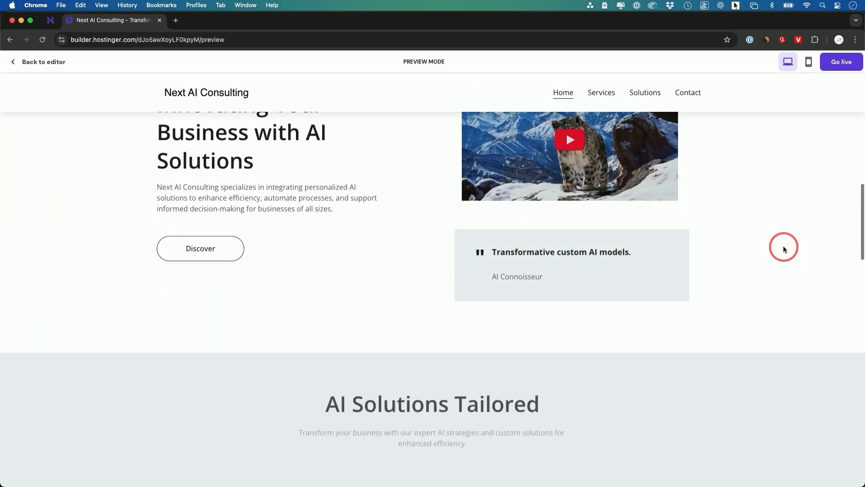
left_click(807, 61)
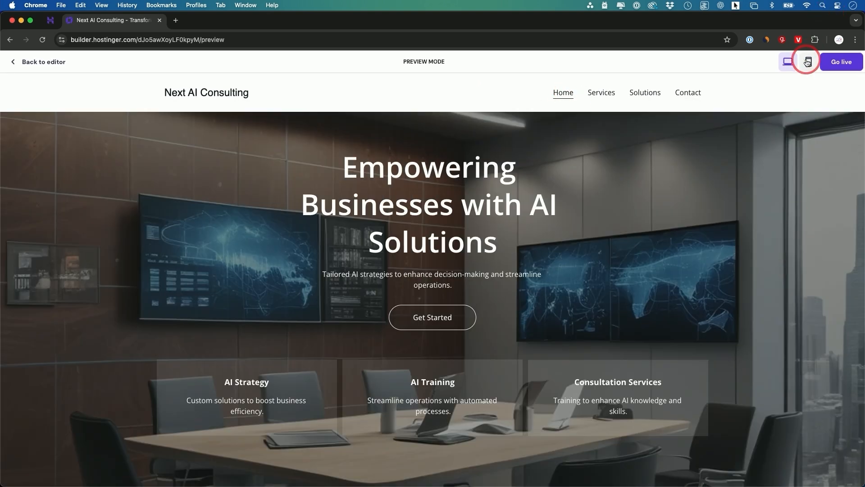
left_click(807, 61)
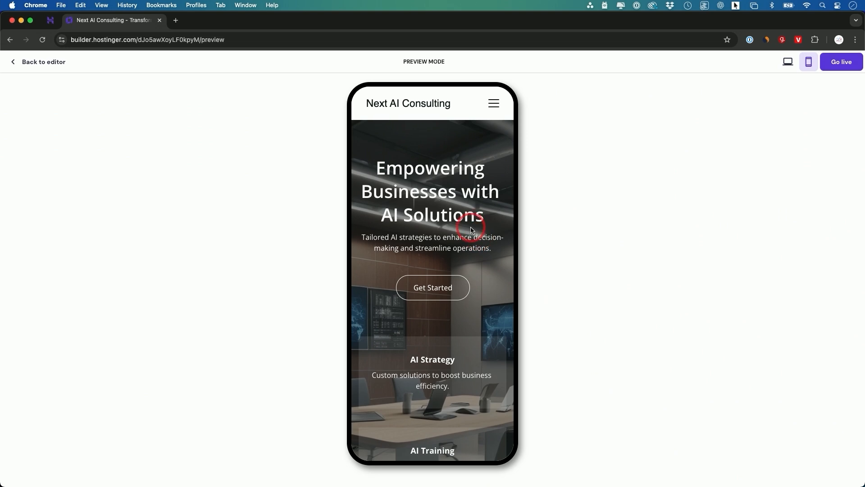
scroll("down", 3)
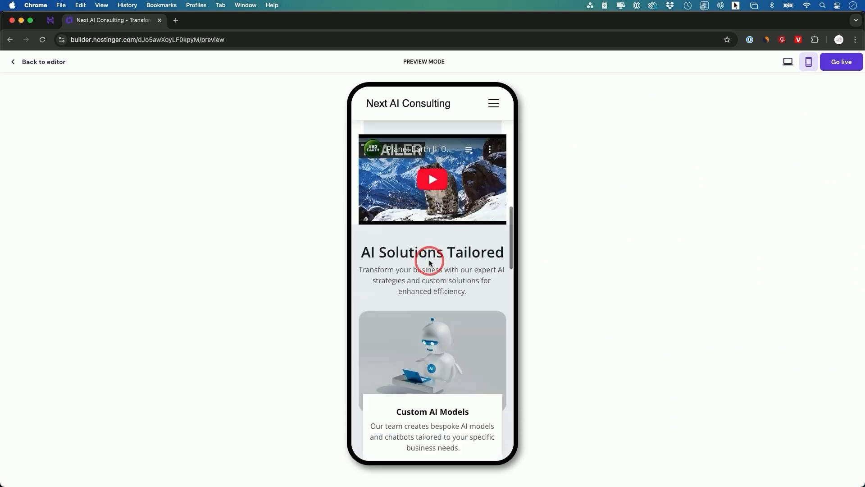
scroll("up", 3)
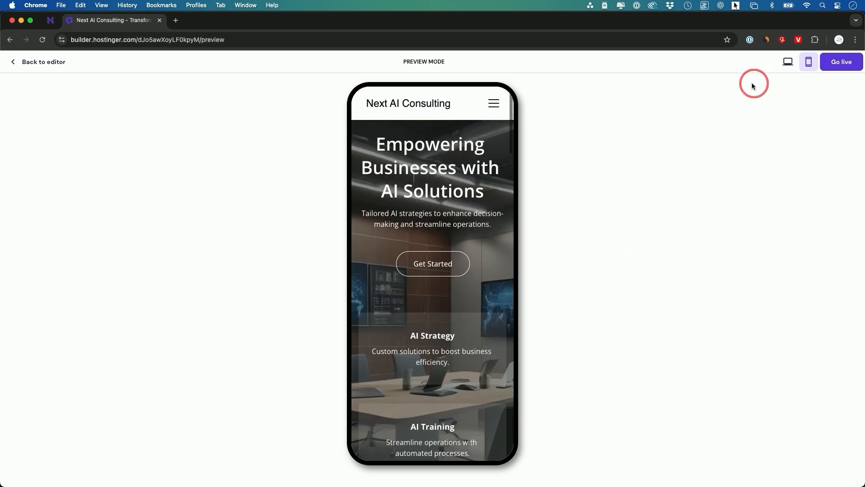
left_click(787, 61)
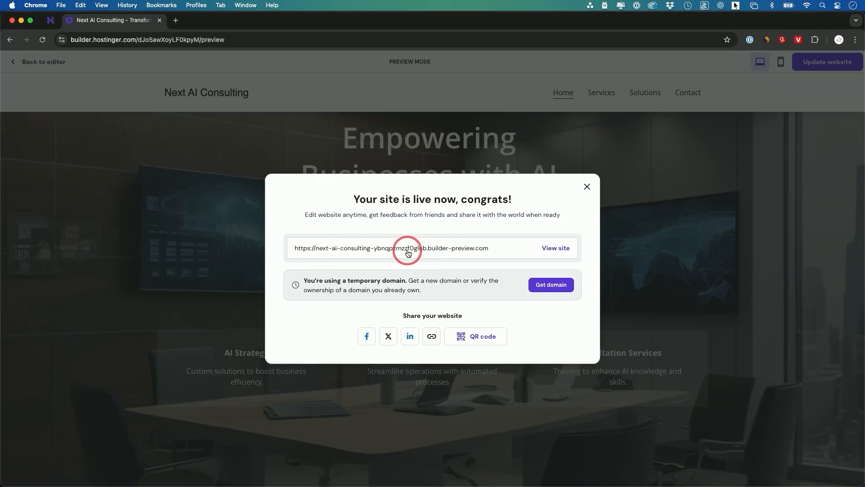
mouse_move(572, 252)
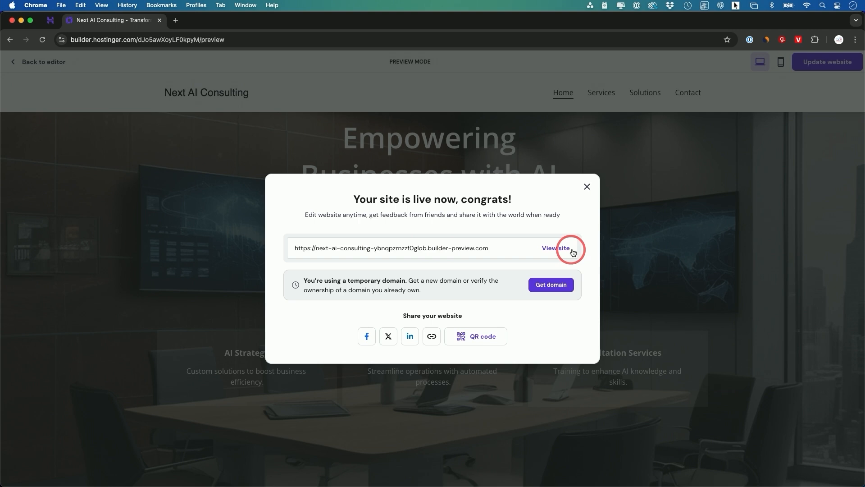
- View the live Next AI Consulting site at its temporary address, then close it
left_click(555, 247)
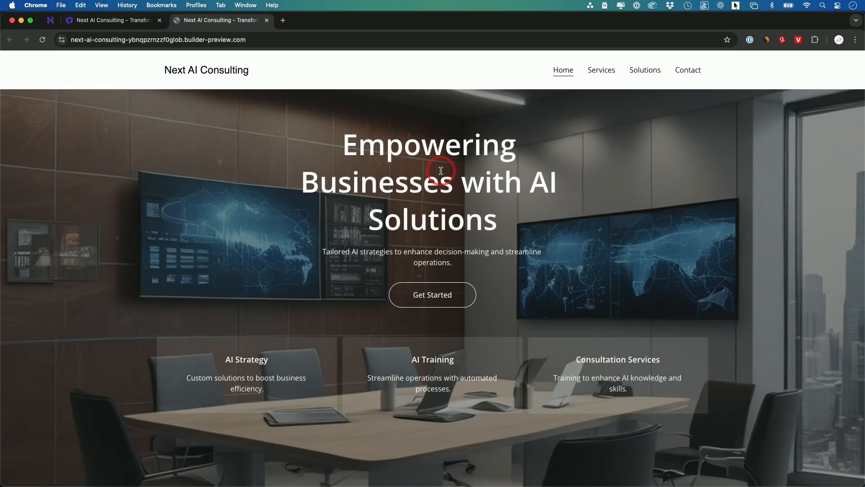
scroll("down", 3)
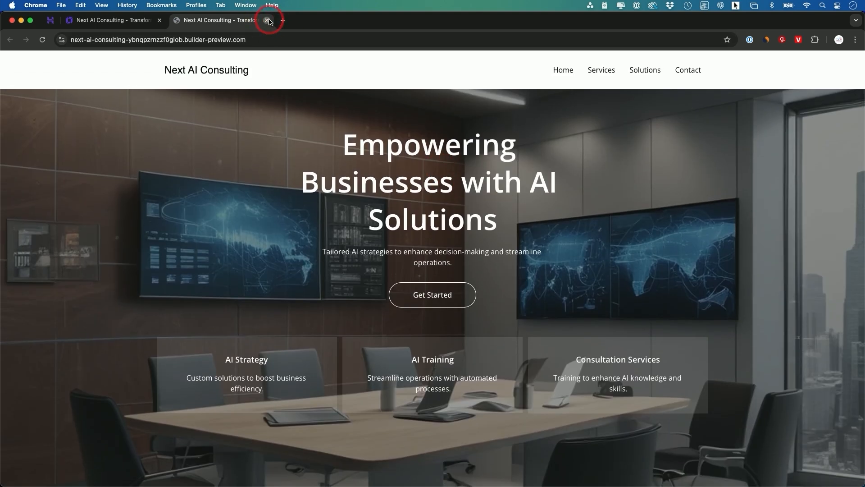
left_click(267, 20)
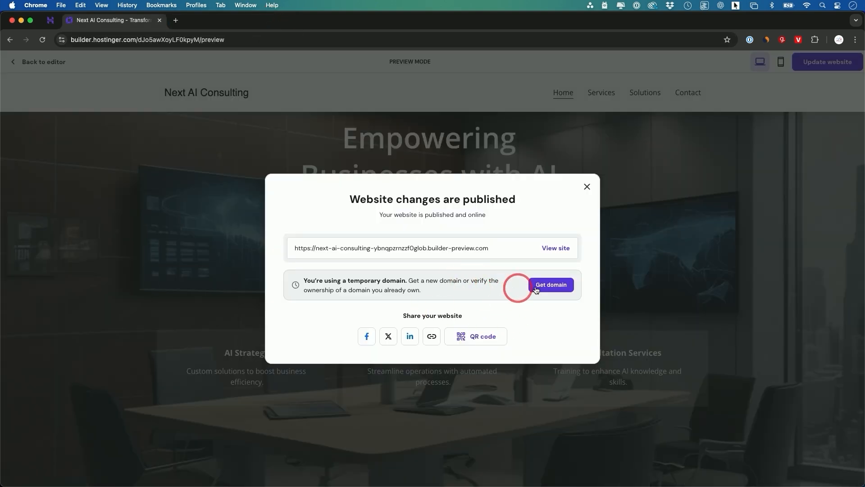
mouse_move(360, 260)
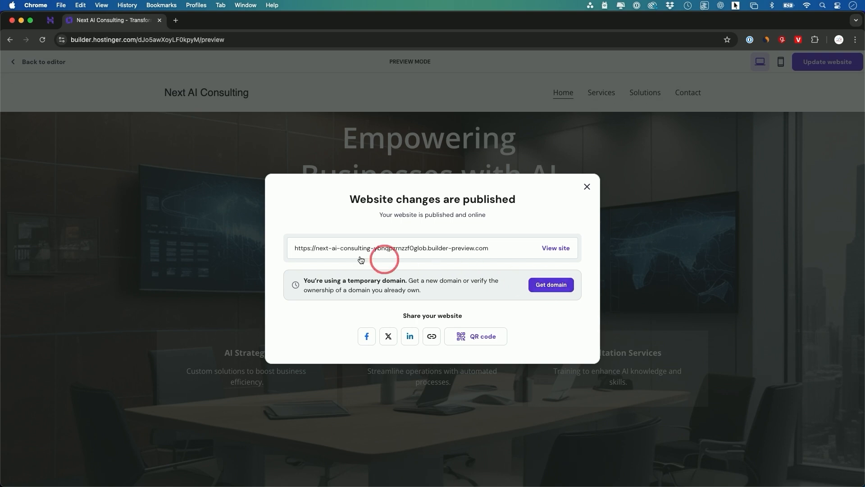
mouse_move(408, 251)
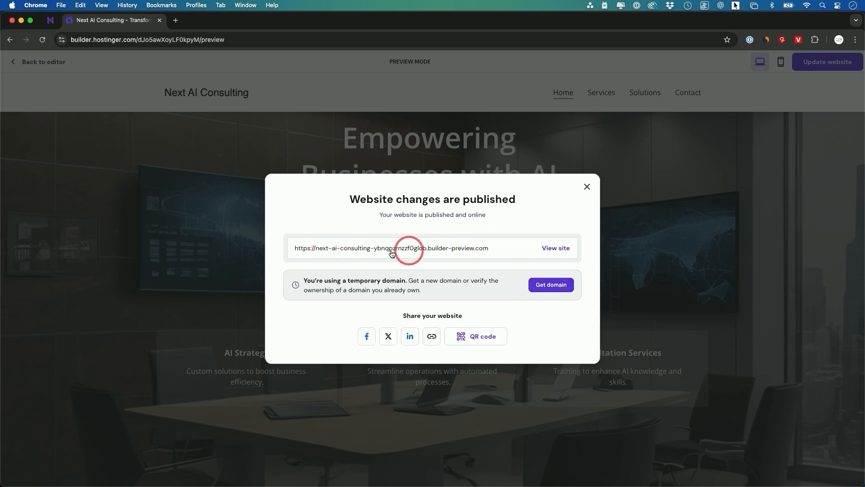
mouse_move(484, 249)
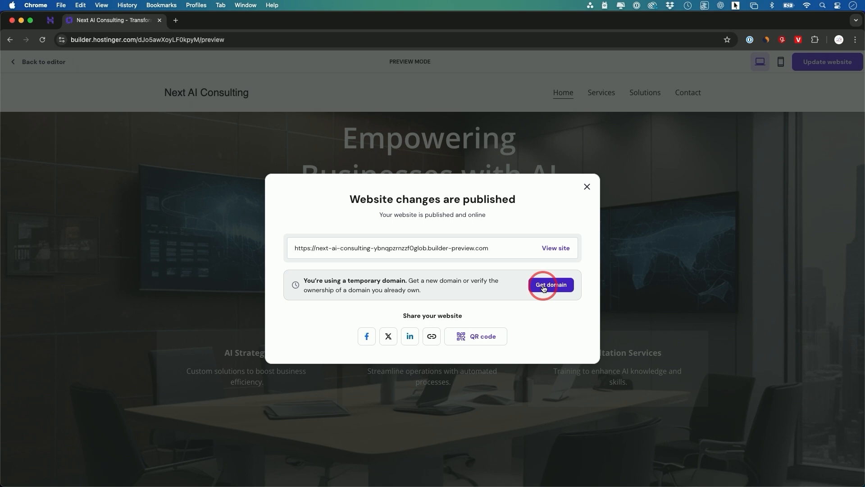
- Choose Get domain from the 'Website changes are published' dialog
left_click(550, 285)
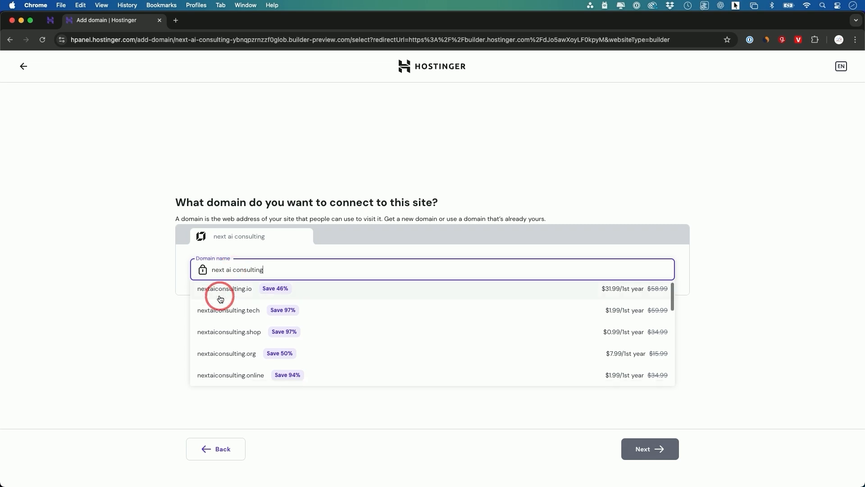
- Browse the nextaiconsulting domain suggestions to the end, past .net, .co and .gg
scroll("down", 3)
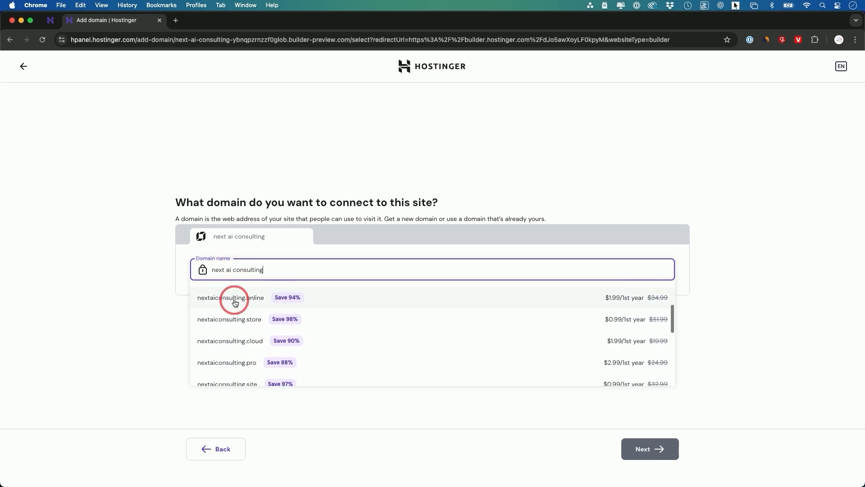
scroll("down", 3)
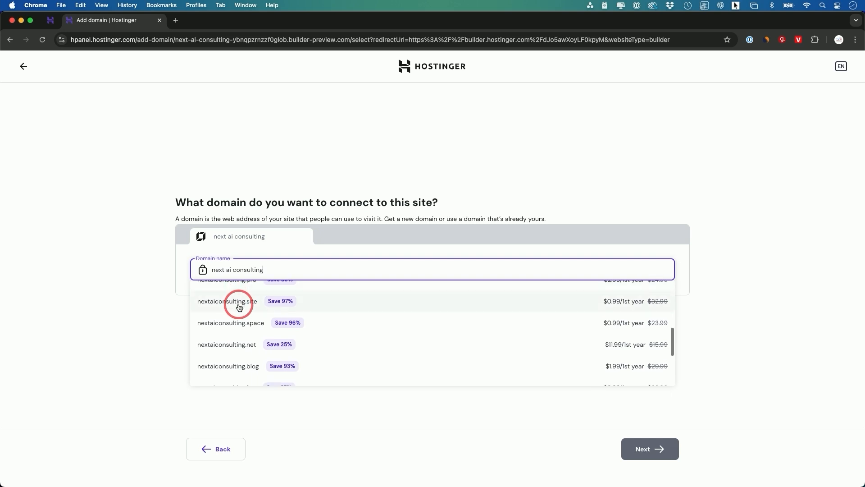
scroll("down", 3)
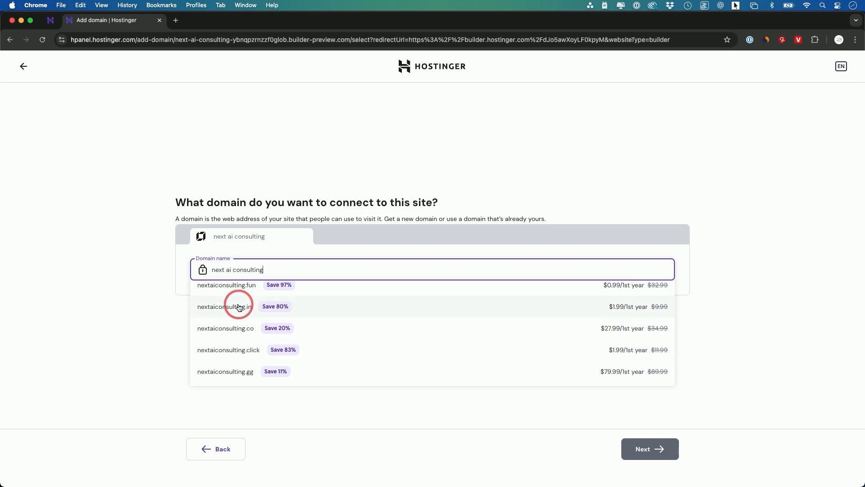
mouse_move(262, 334)
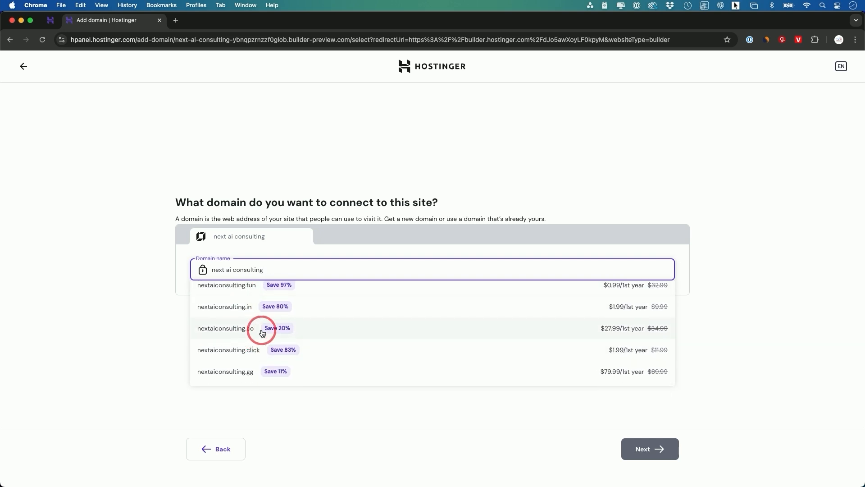
mouse_move(241, 332)
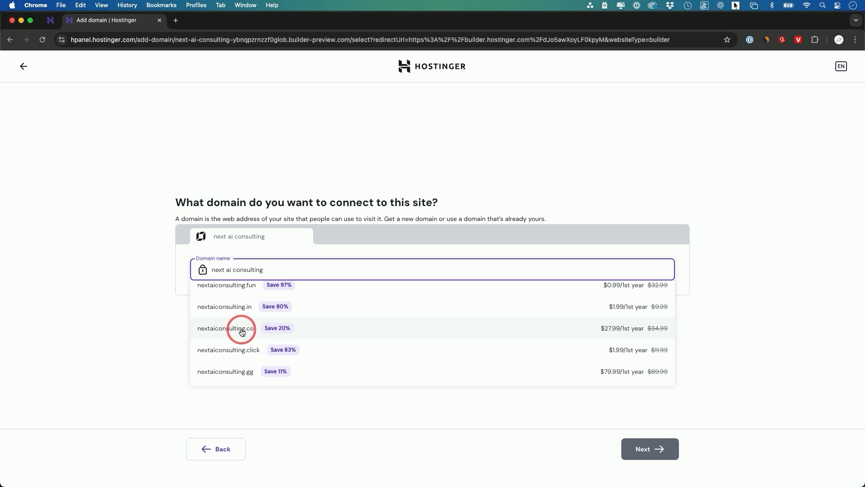
scroll("down", 3)
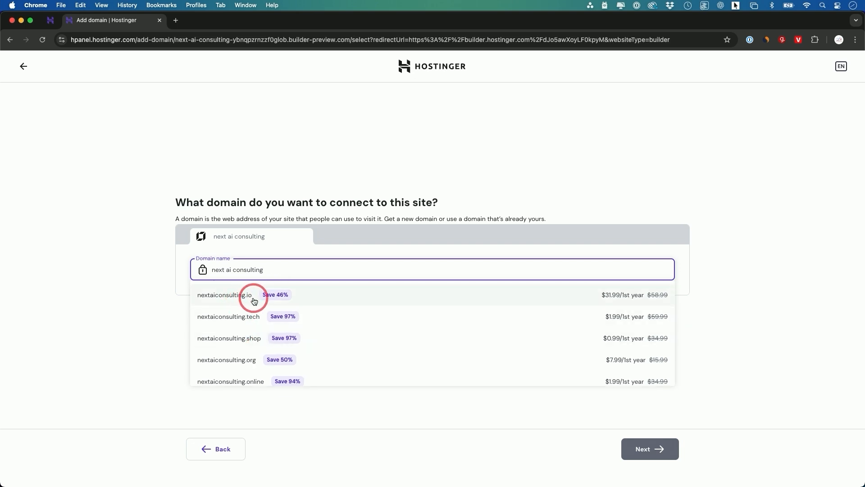
scroll("down", 3)
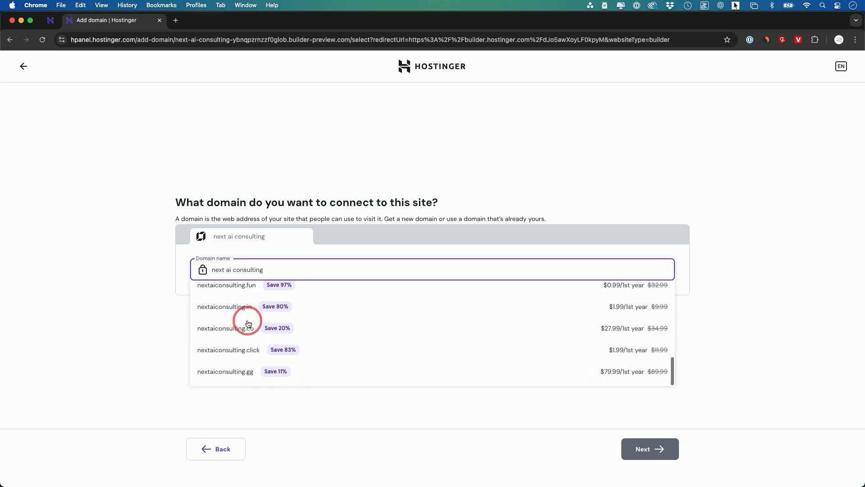